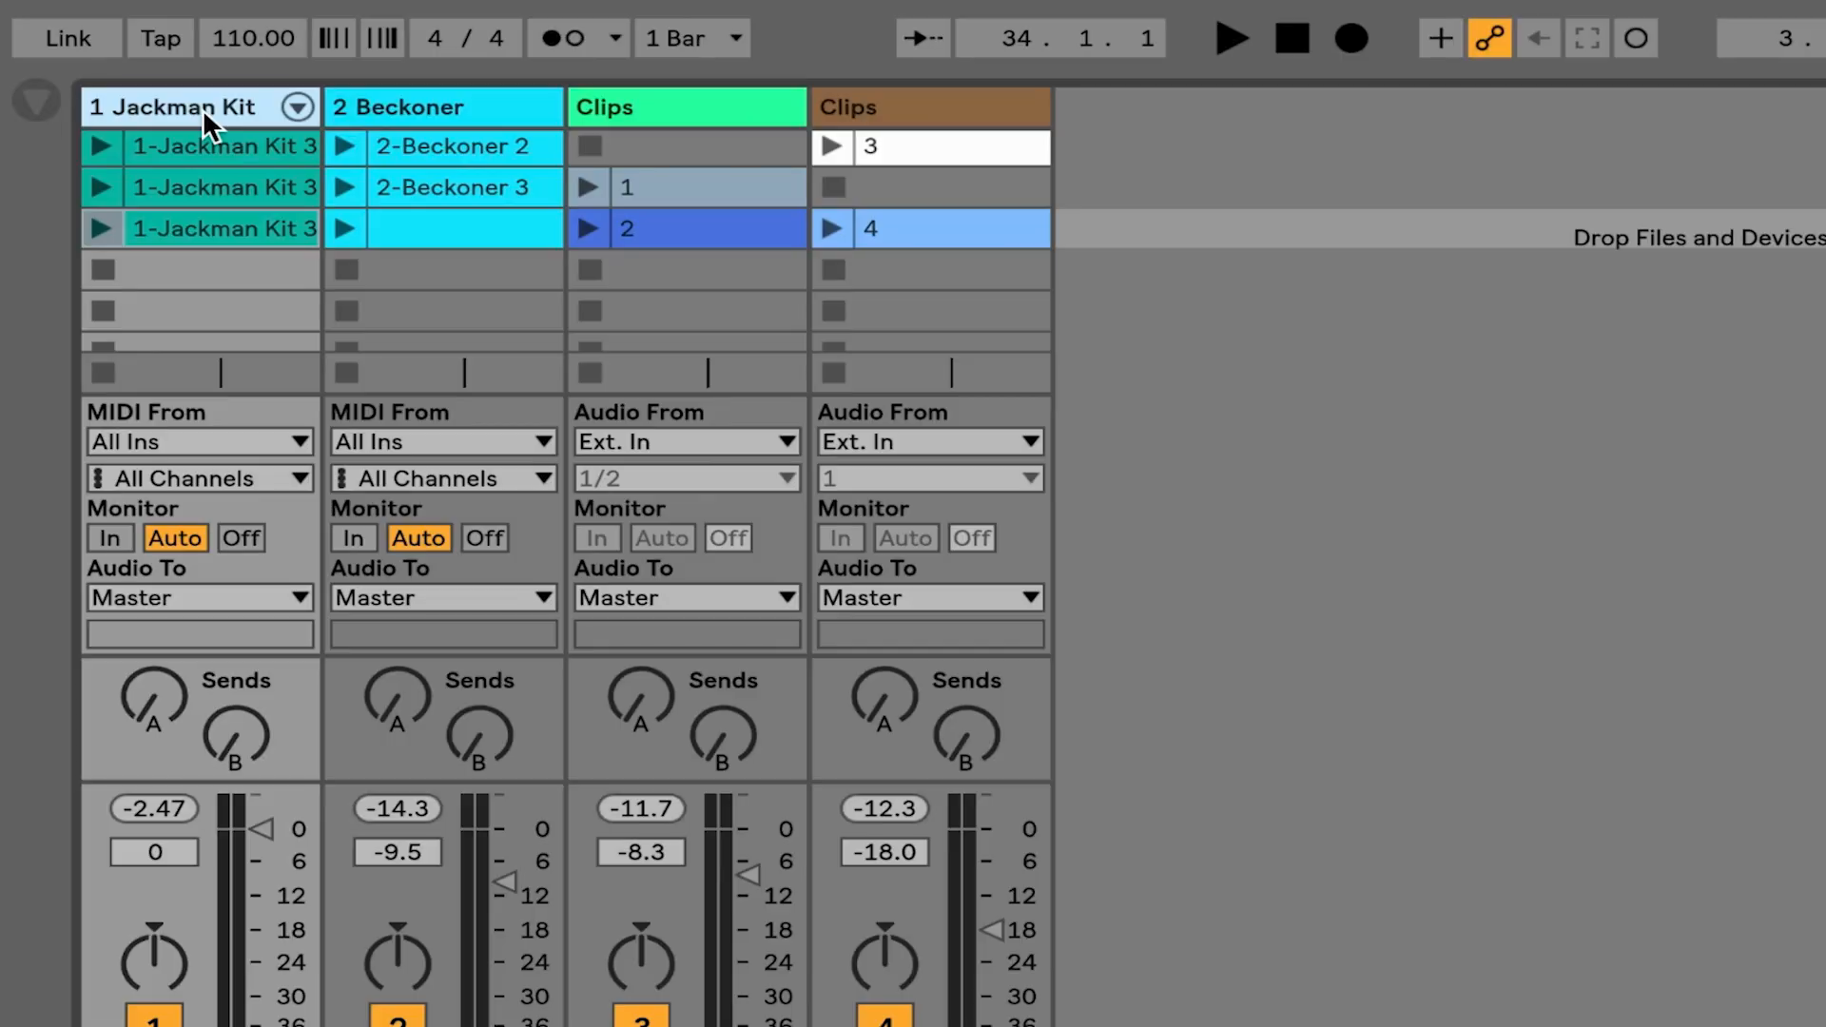
mouse_move(211, 129)
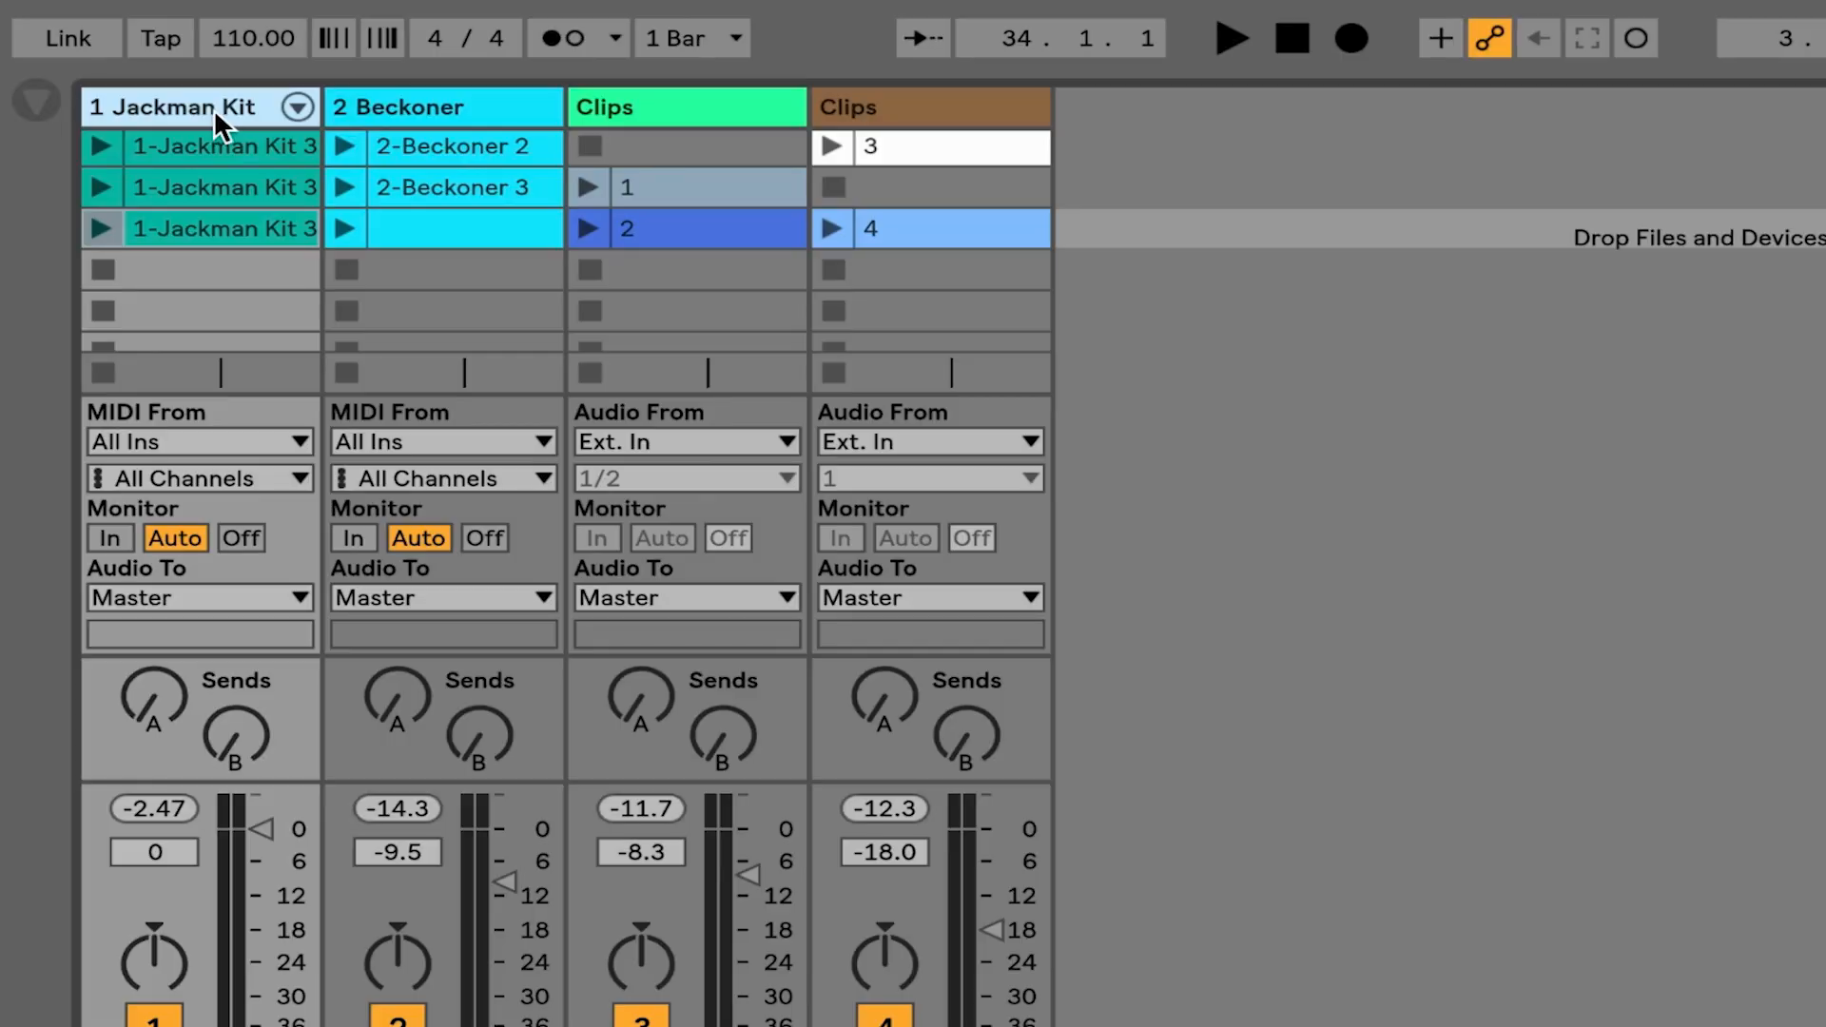
- Rename the first track, Jackman Kit, to 'Drums' via its header menu
right_click(200, 107)
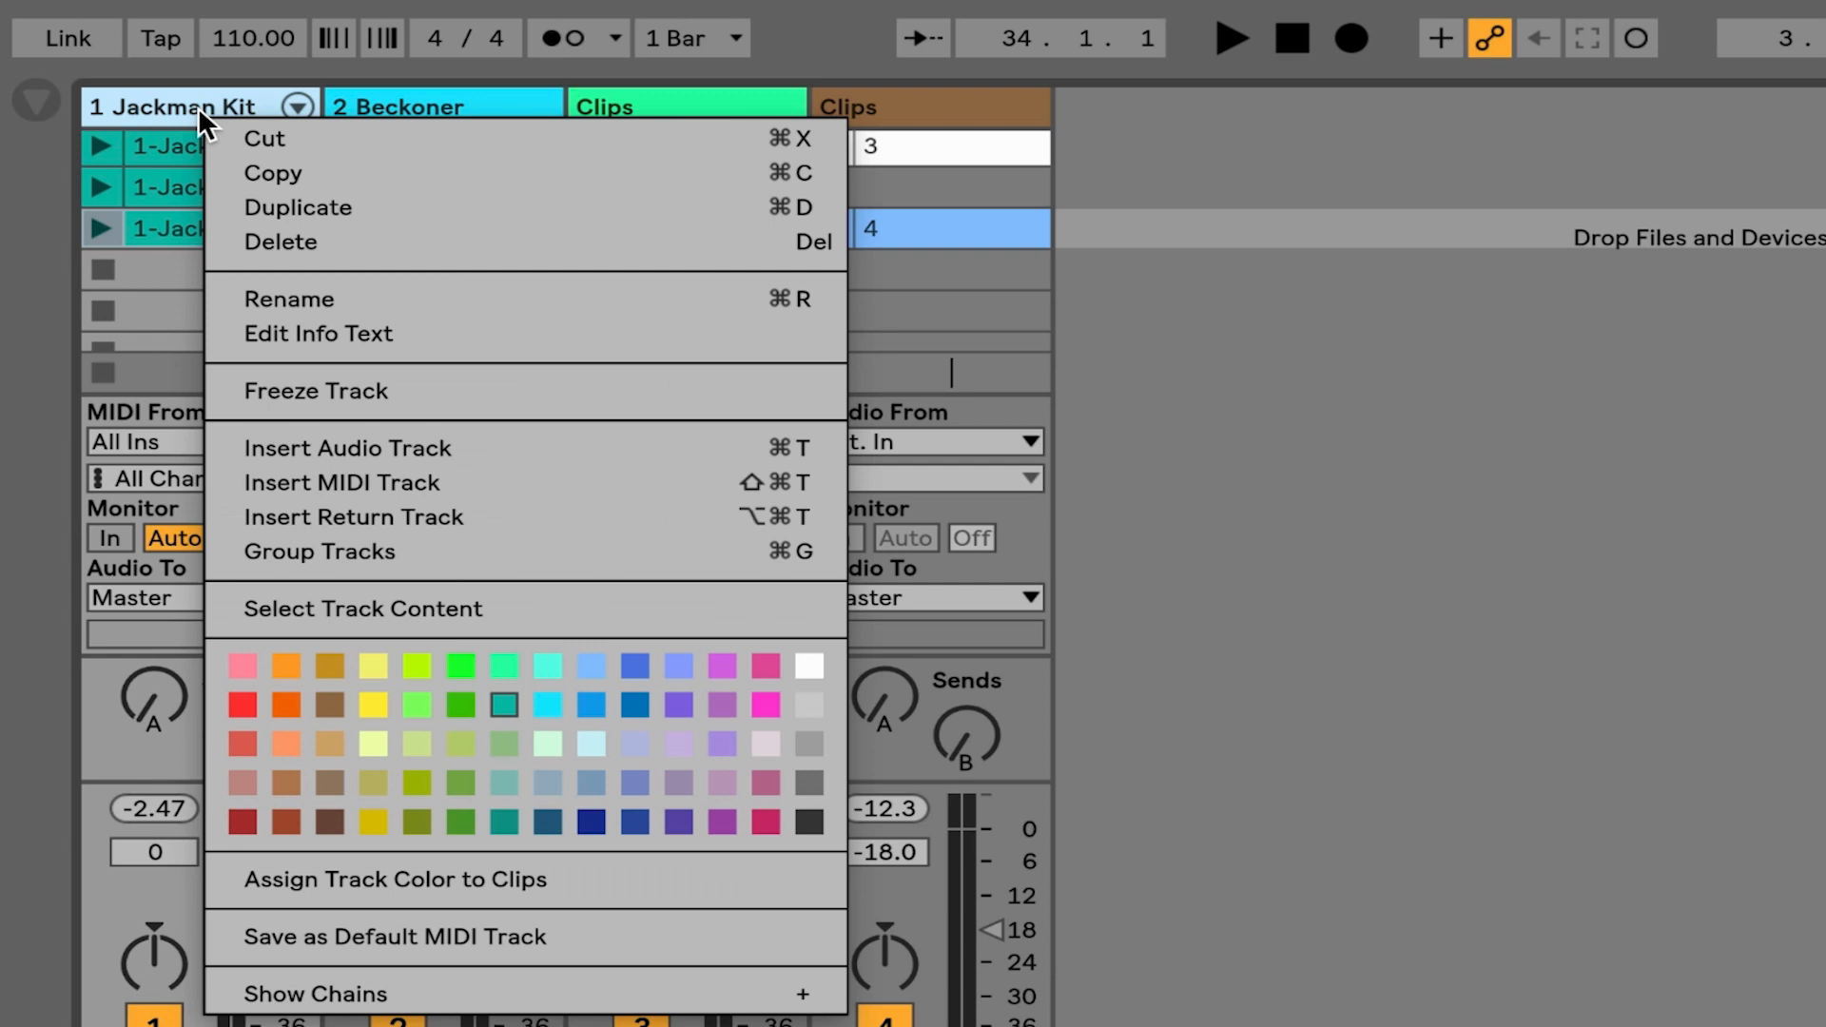
mouse_move(424, 181)
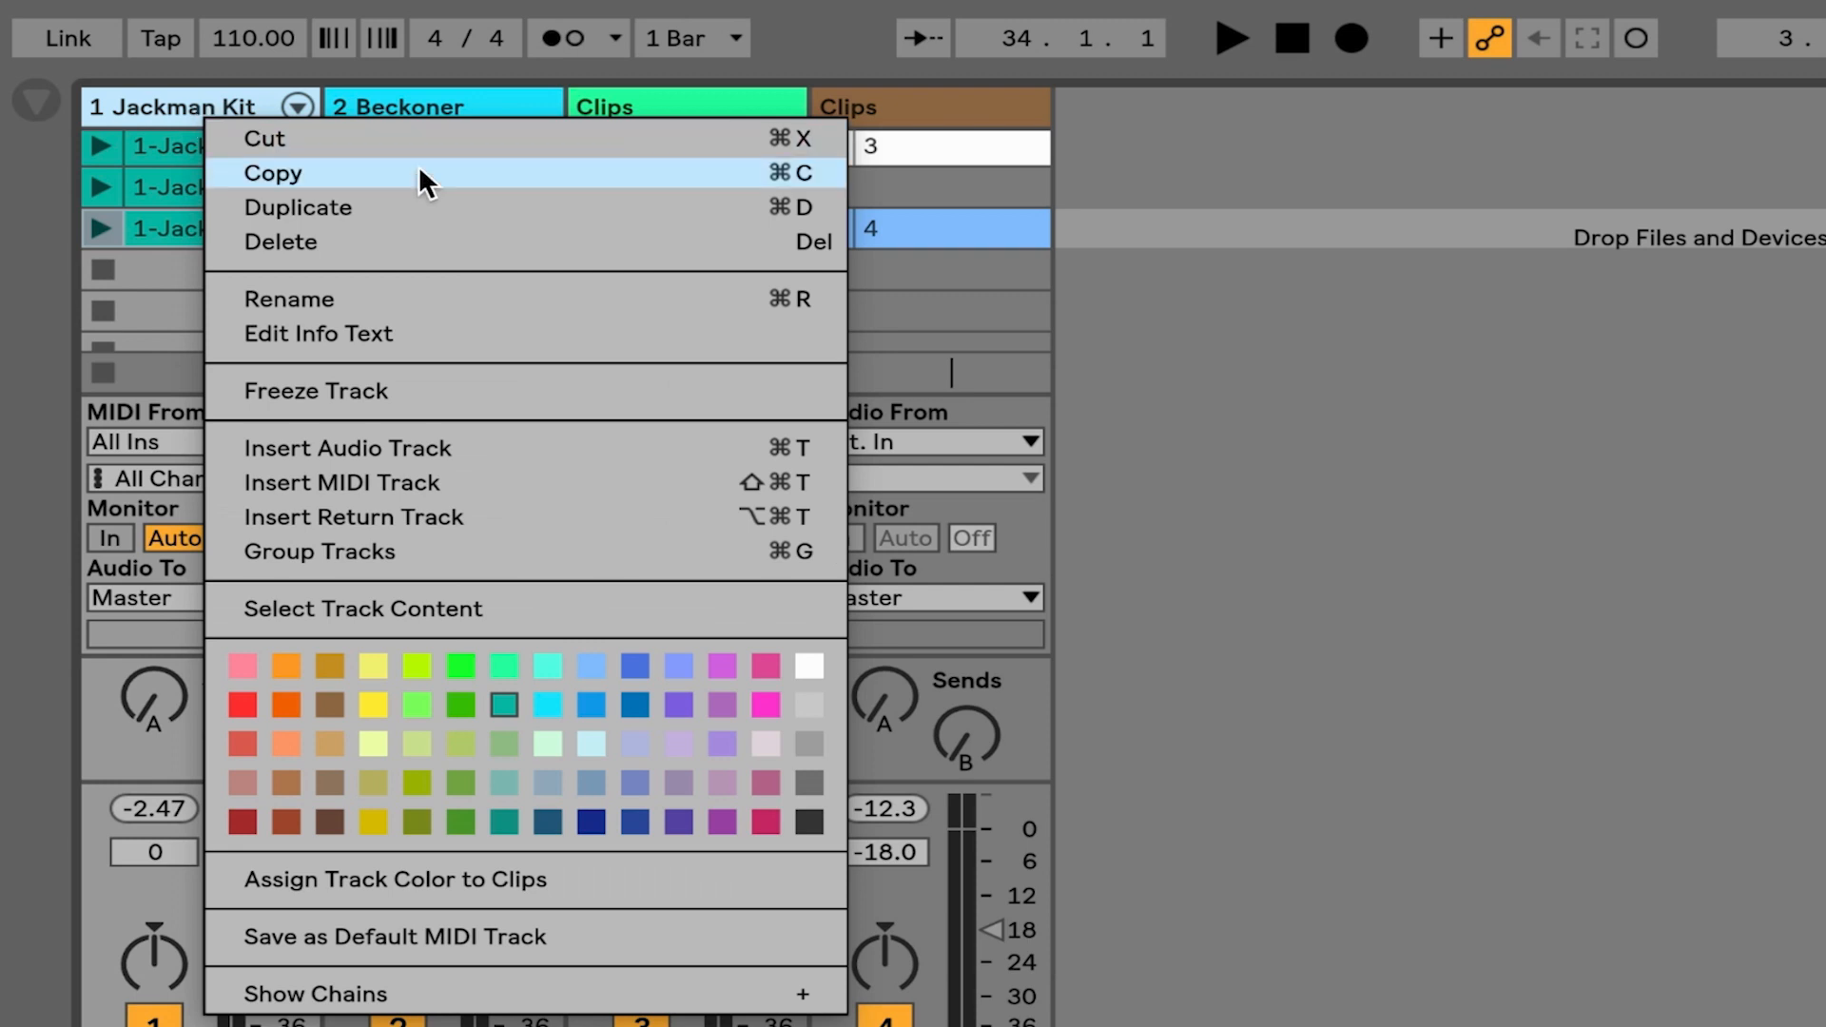
mouse_move(658, 312)
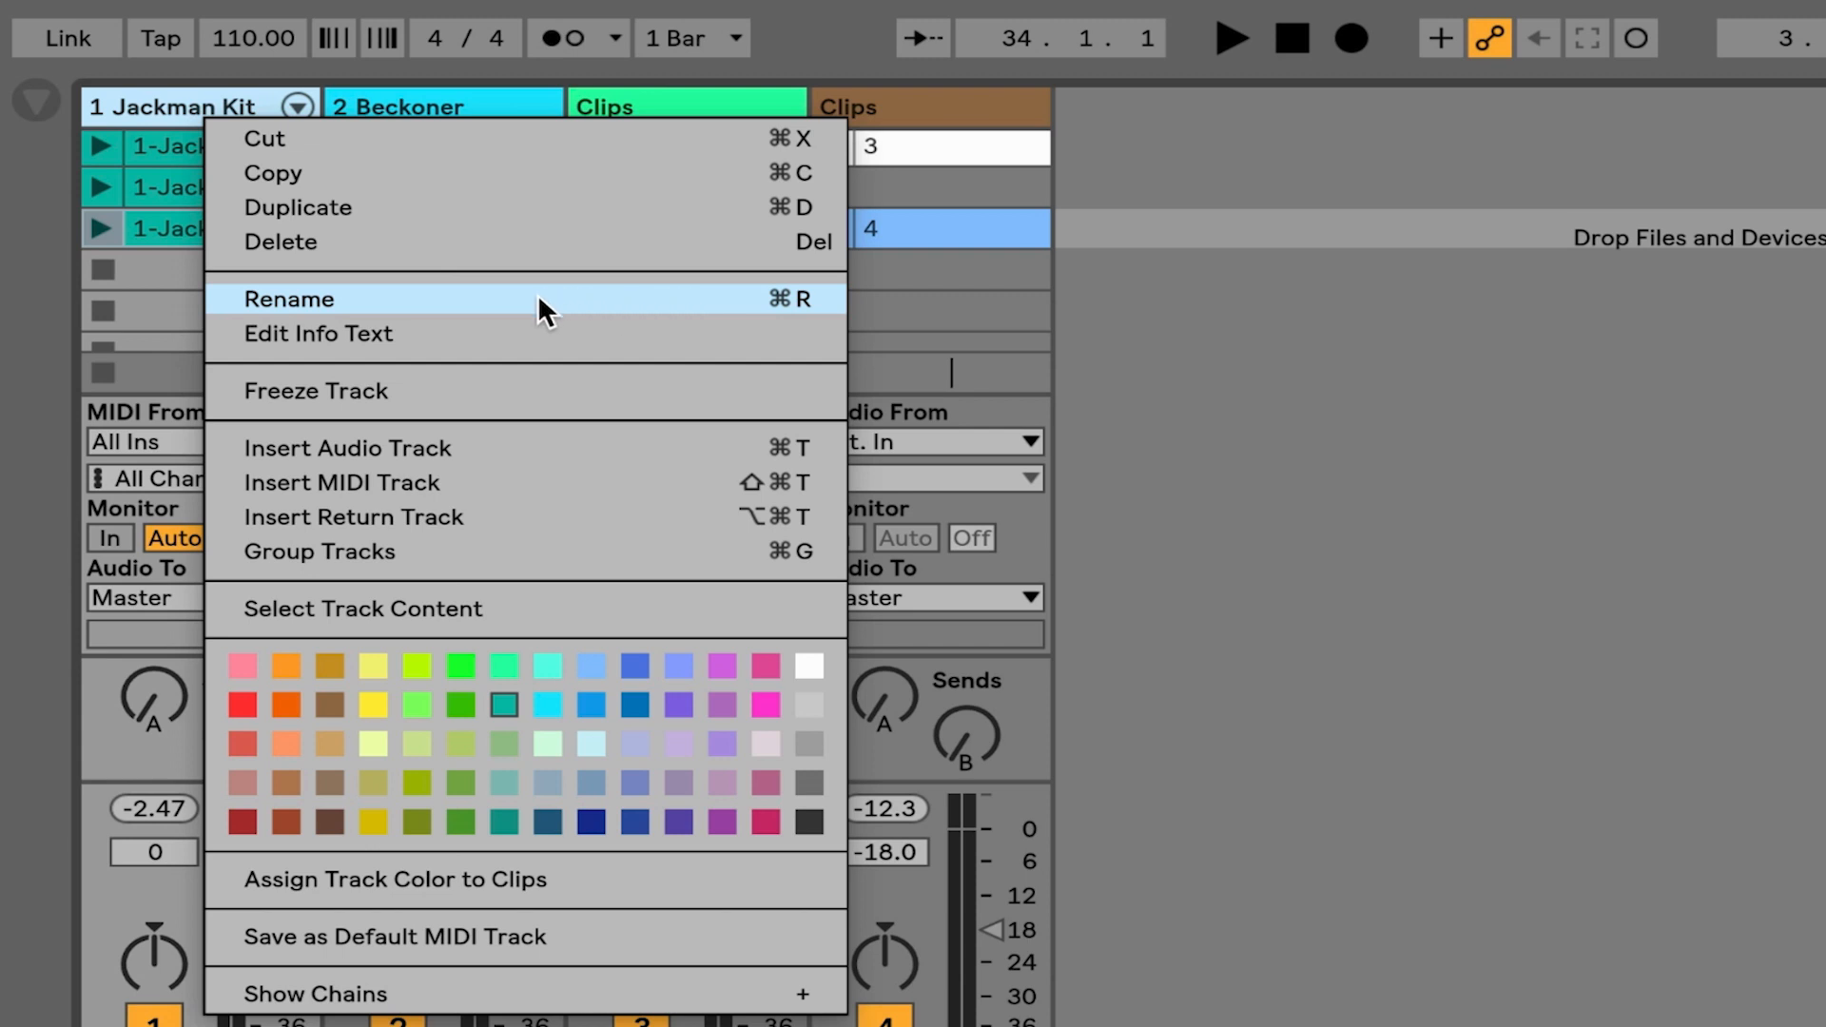
left_click(289, 301)
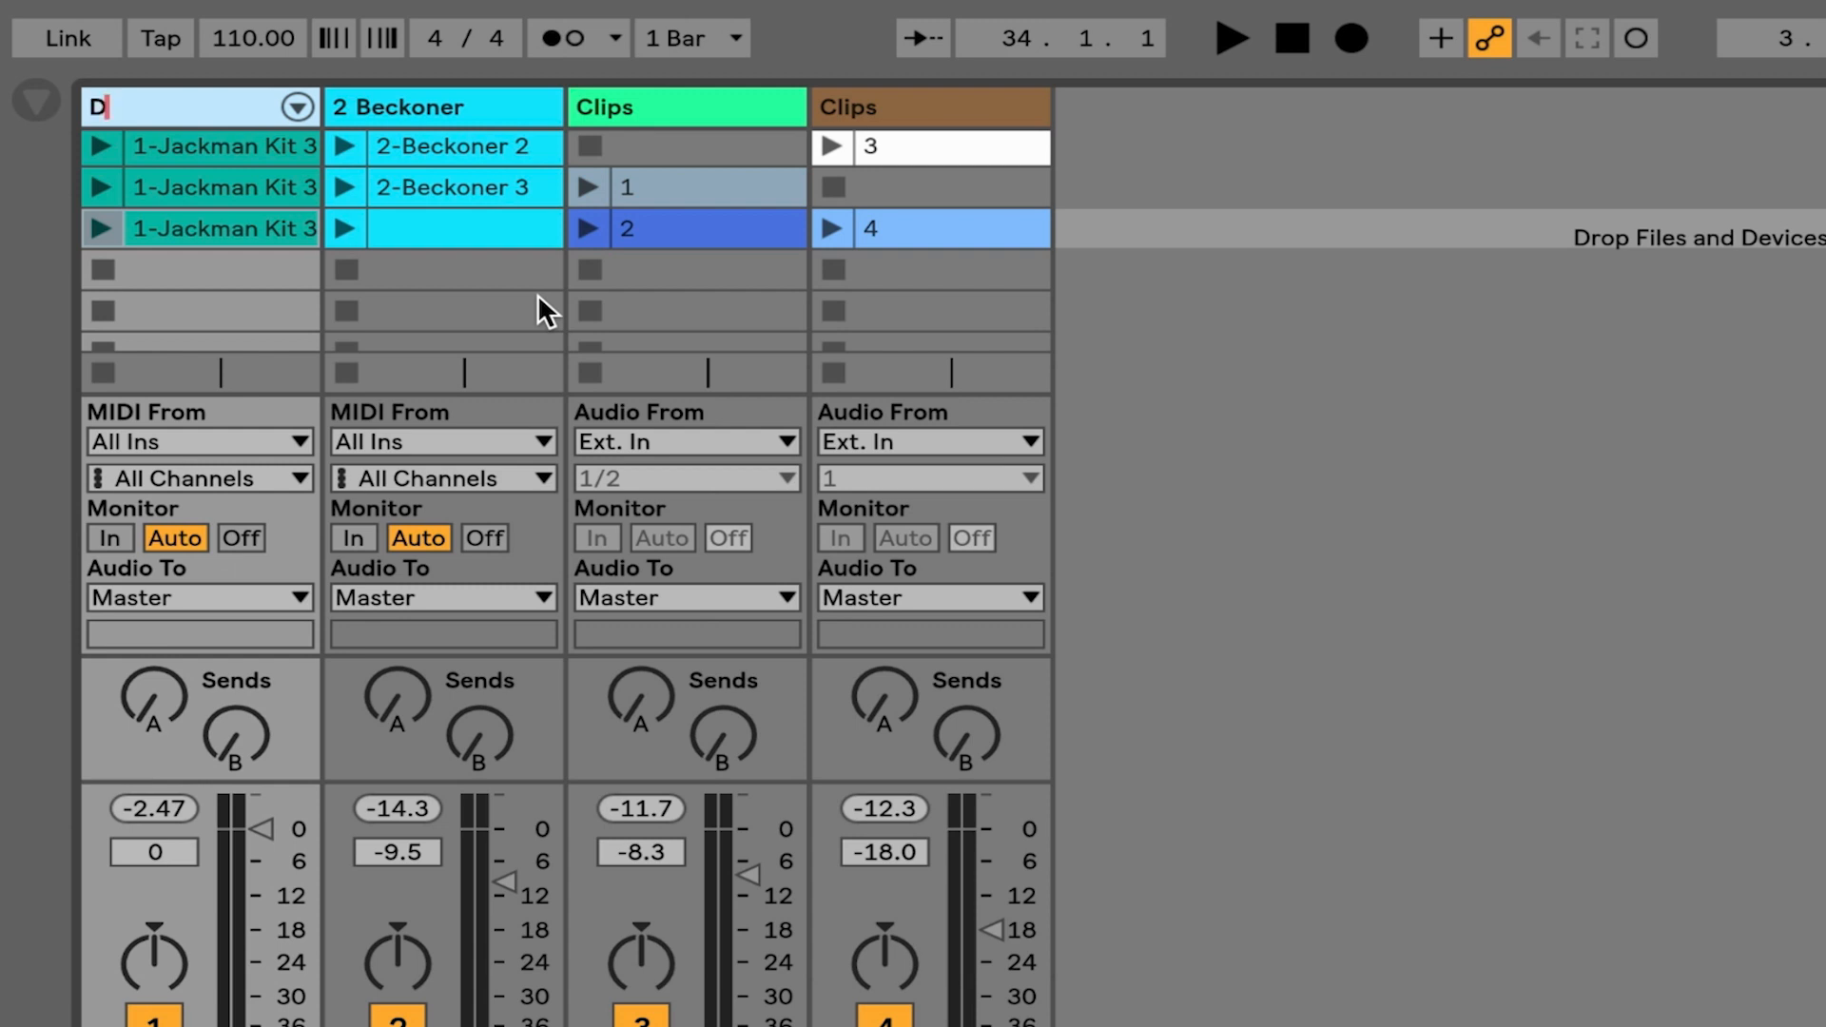
type("Drums")
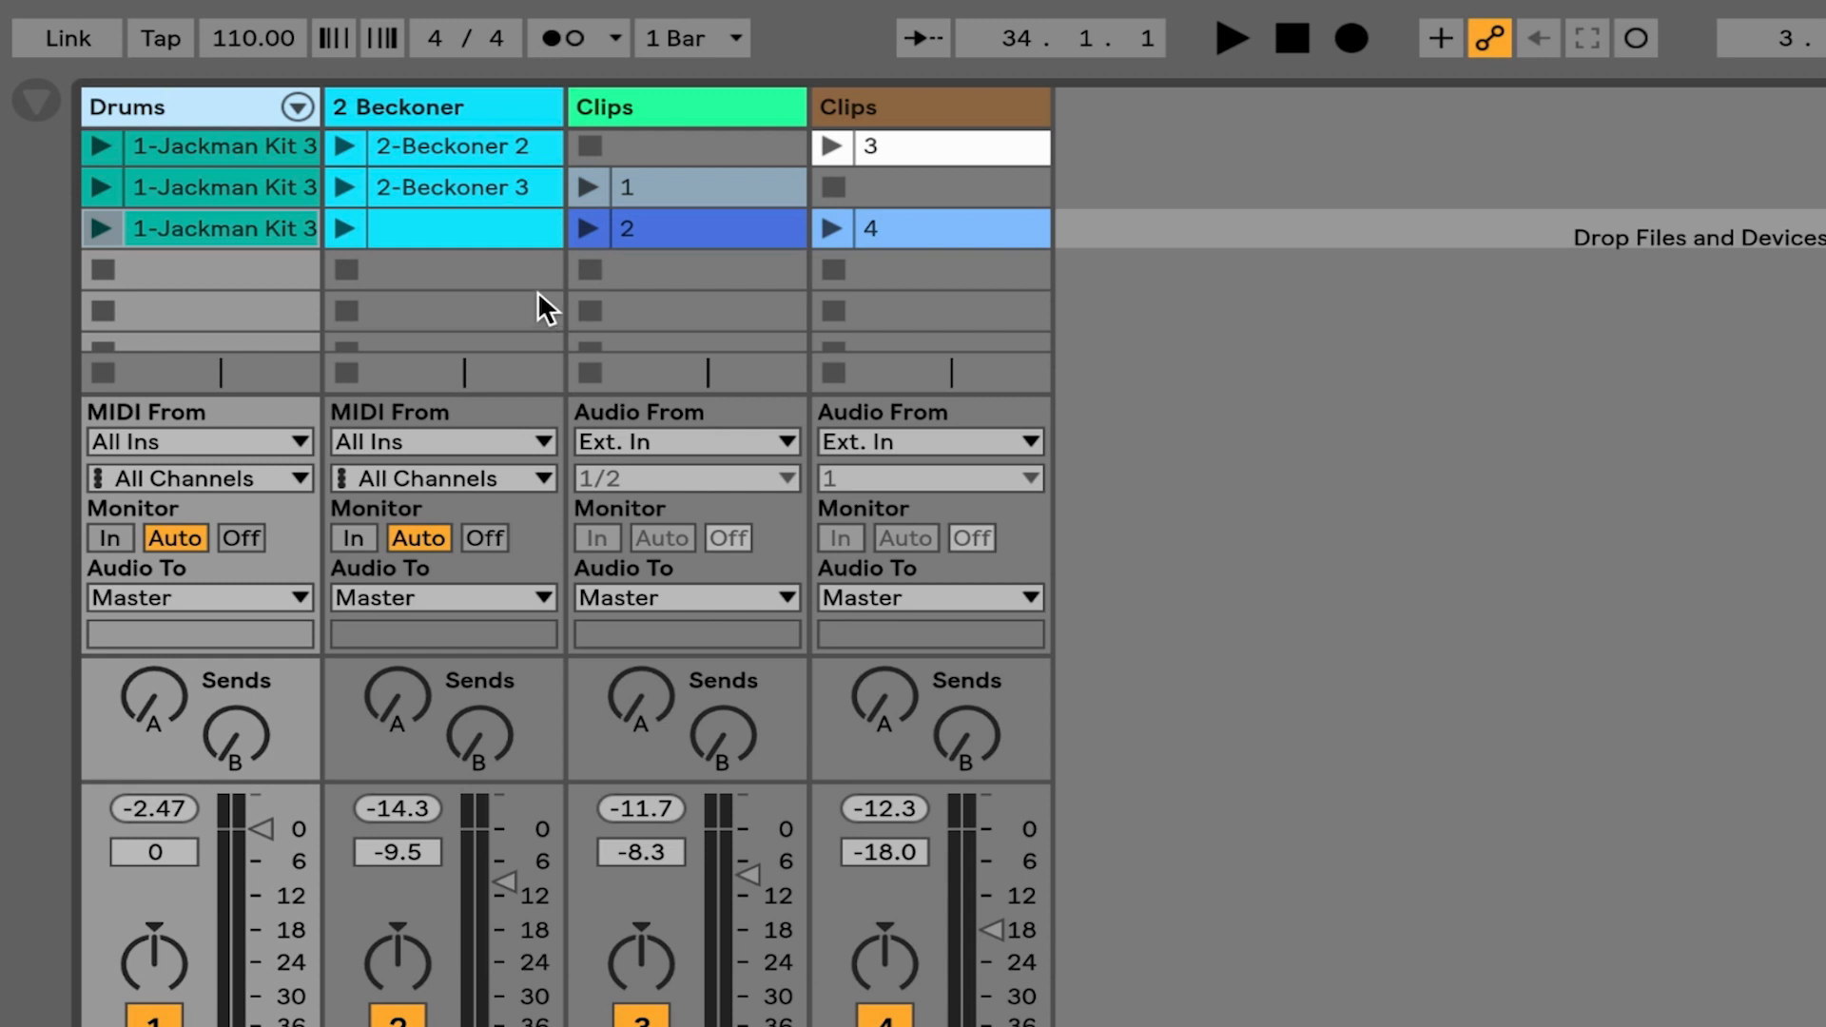
- Rename the Beckoner track and the next ones to Keys, 'Vocal Loops' and 'Longer clips'
left_click(441, 107)
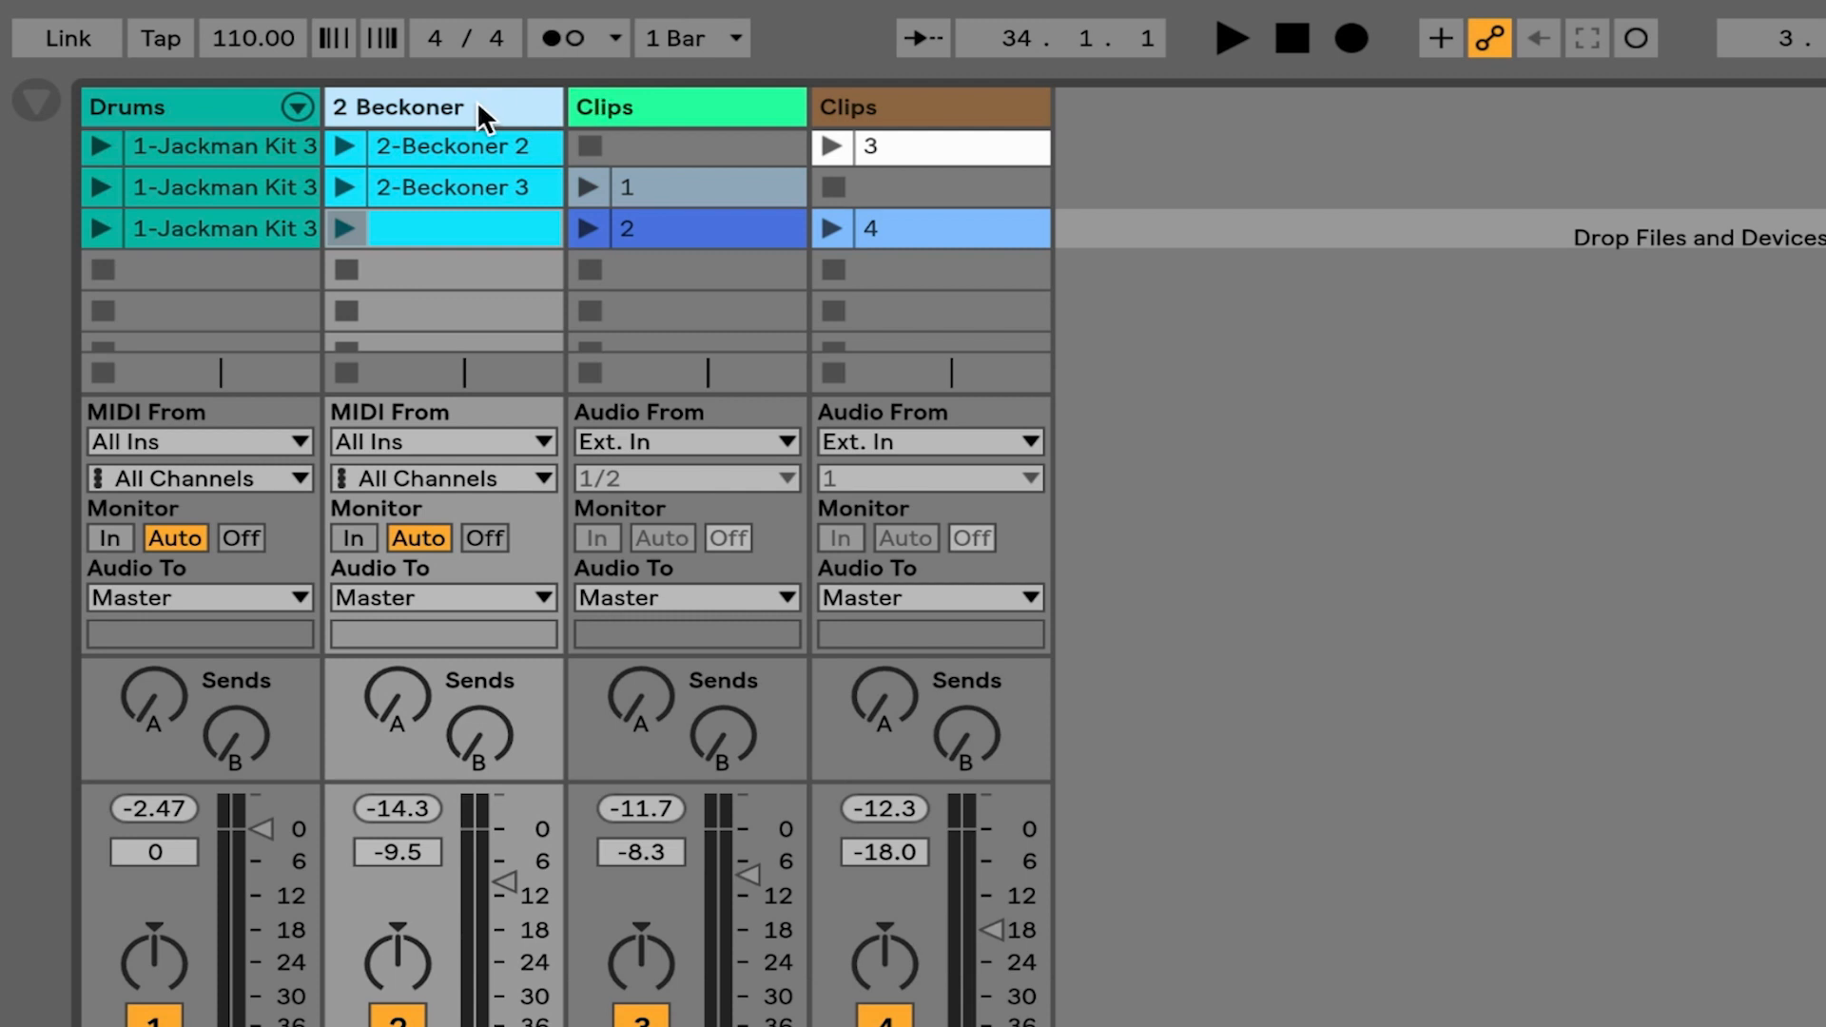
double_click(409, 106)
type("Keys")
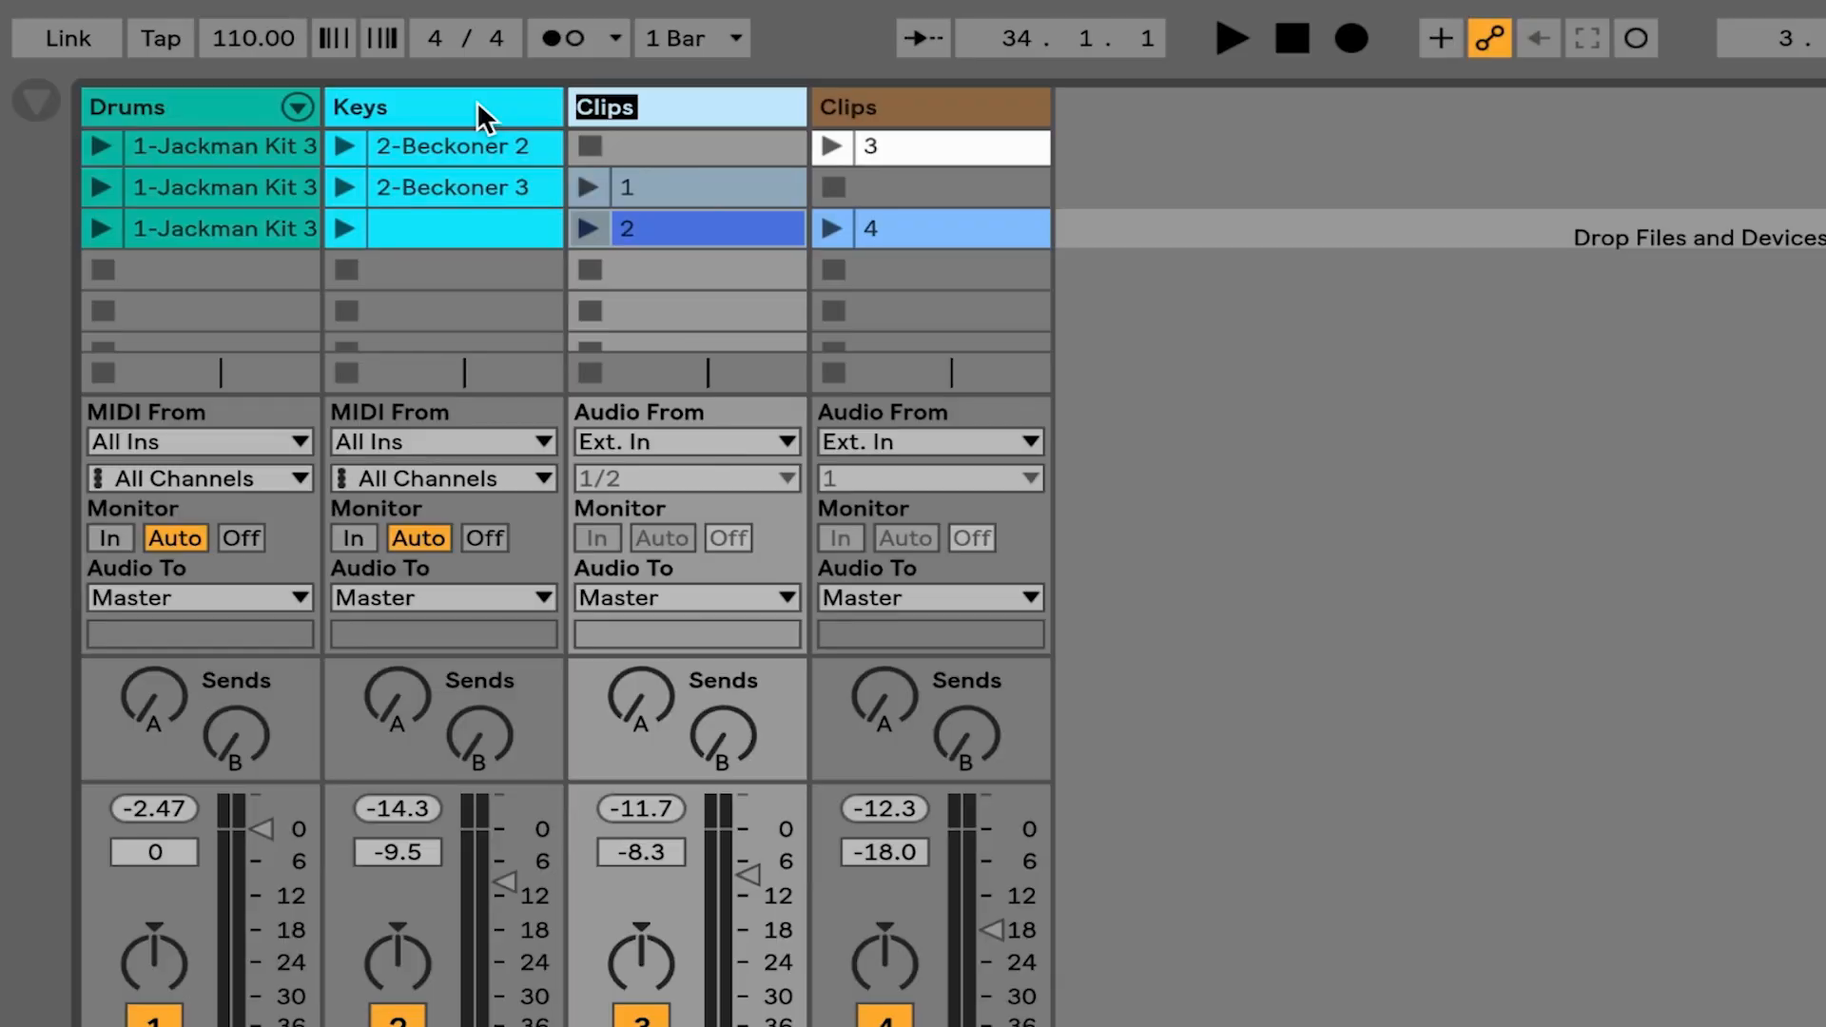
type("Vocal")
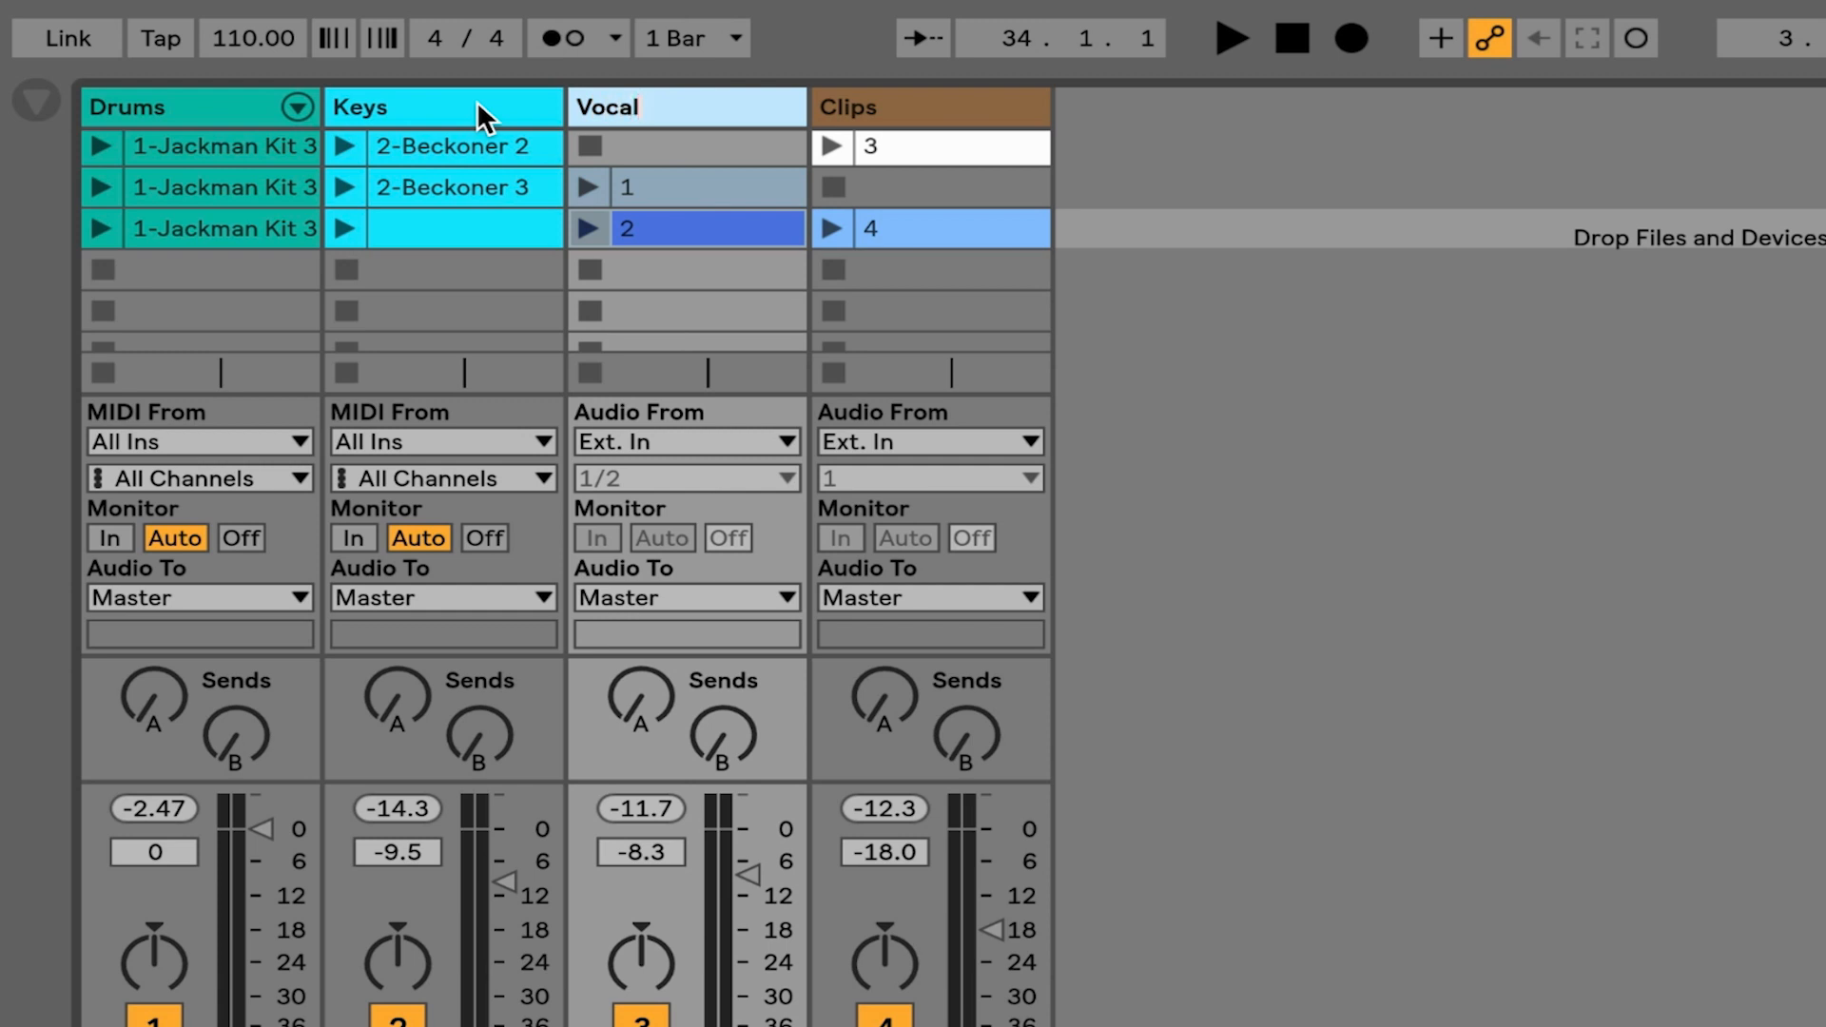
type("Loops")
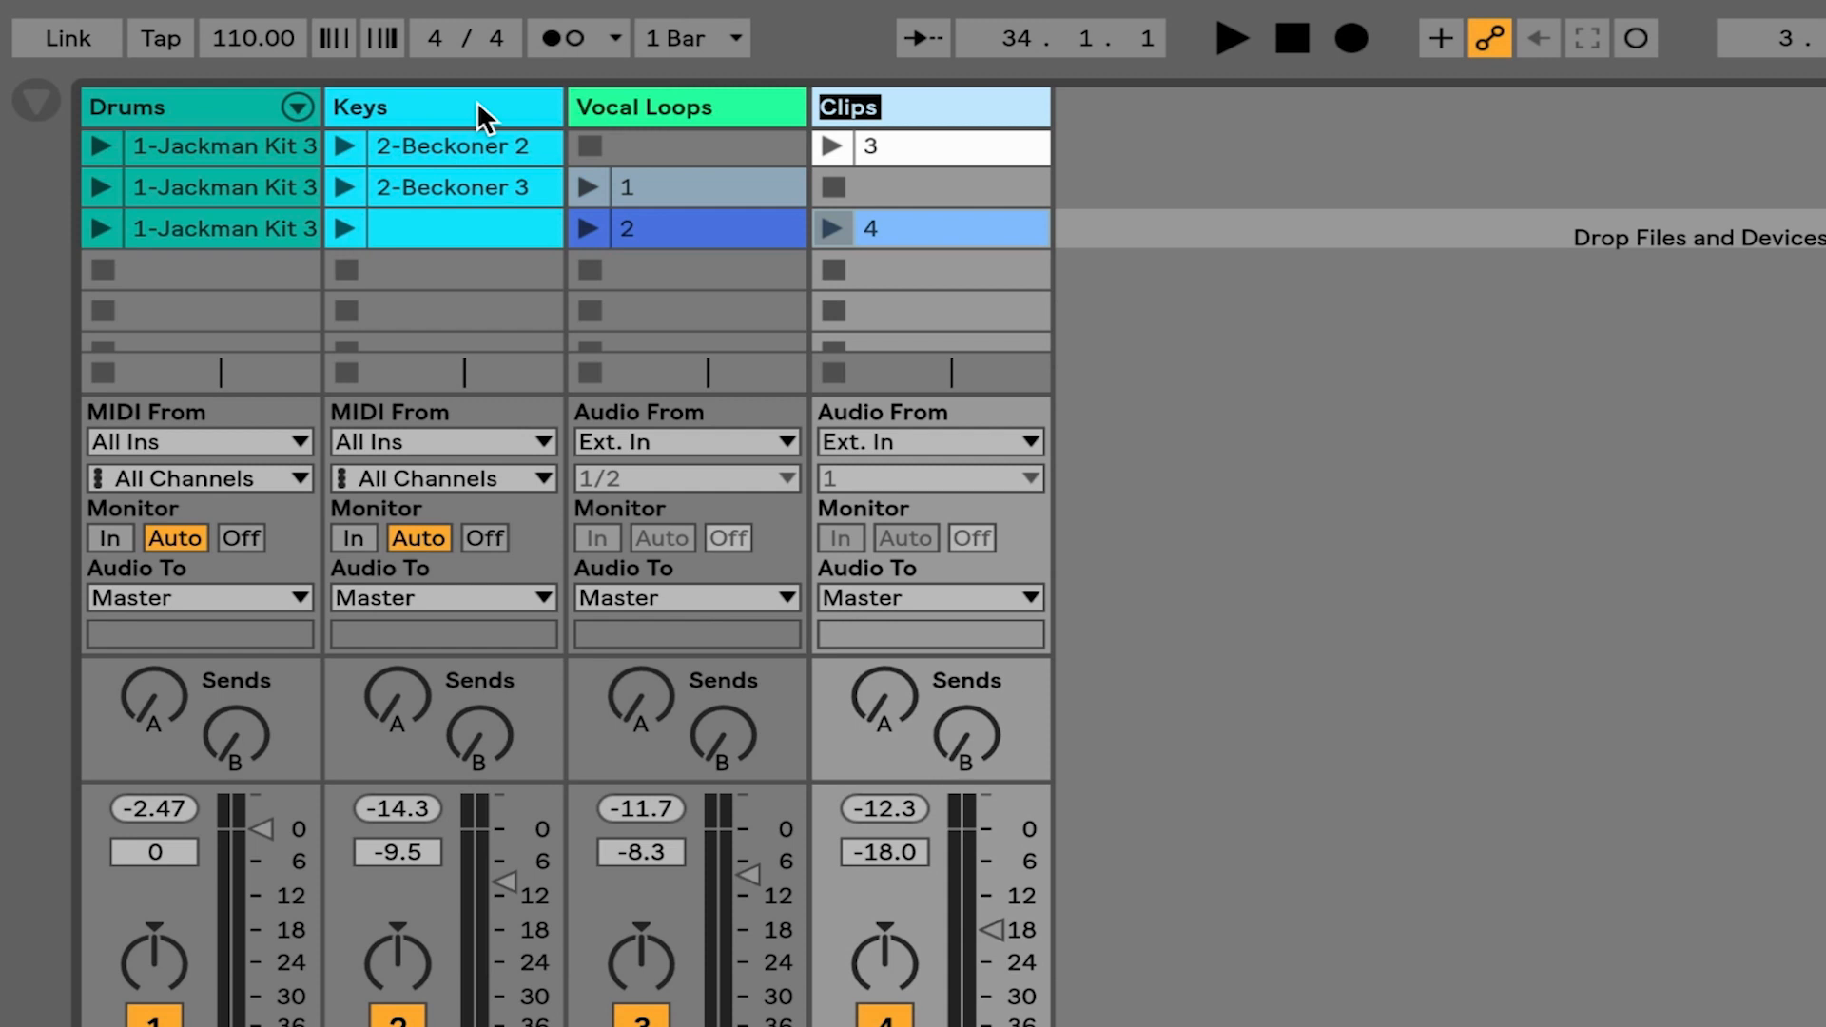
type("Longer c")
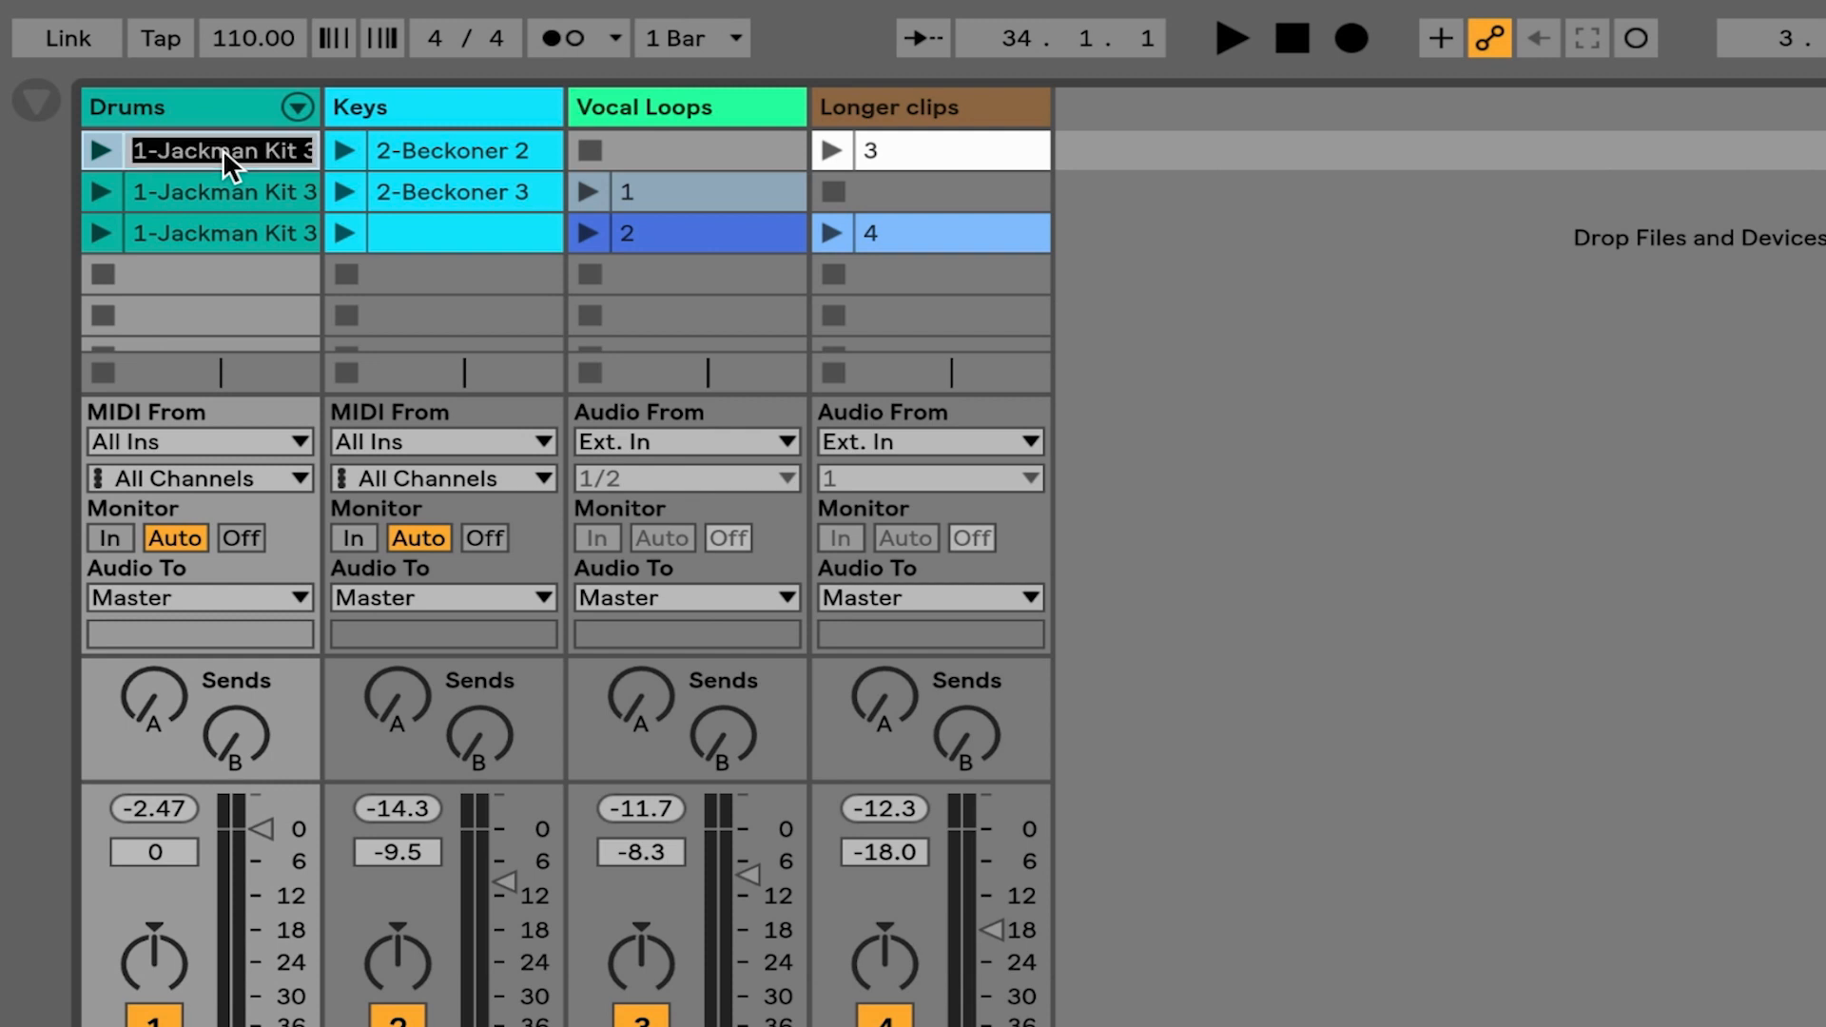
mouse_move(240, 178)
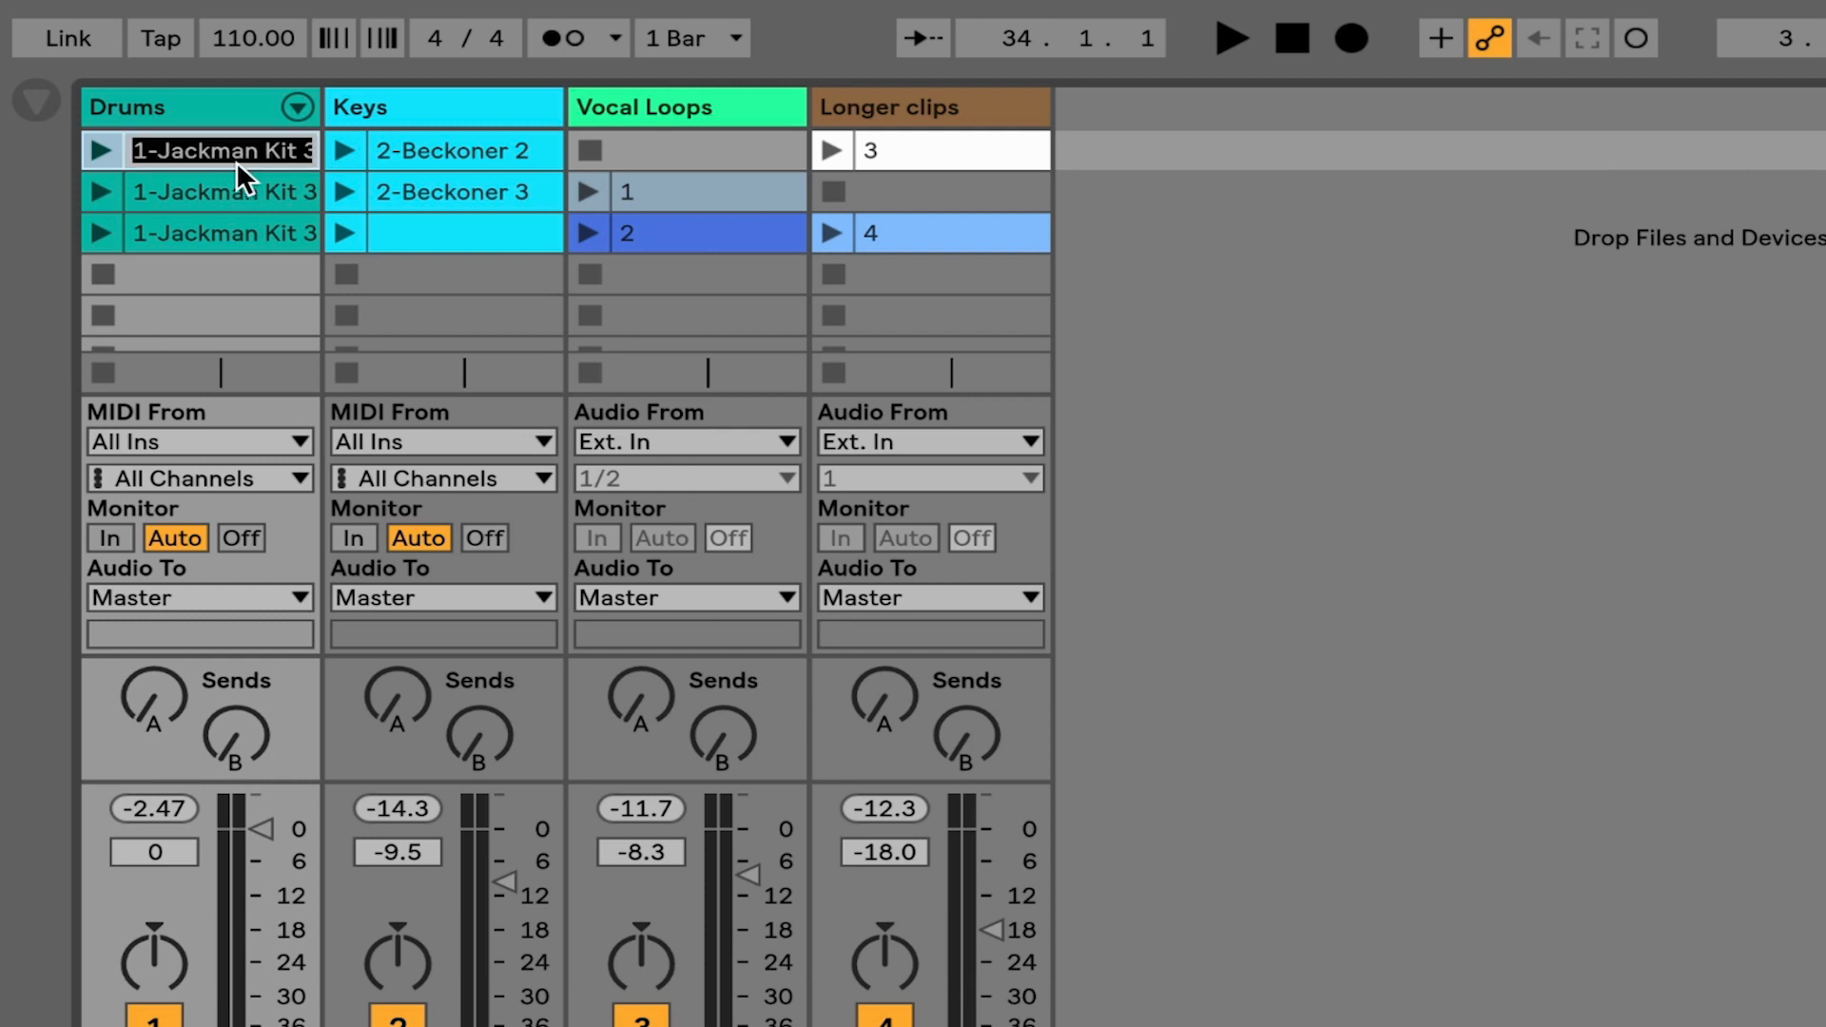
- Name the first Drums clip '1' and the first Keys clip 'keys1'
type("1")
left_click(202, 232)
type("3")
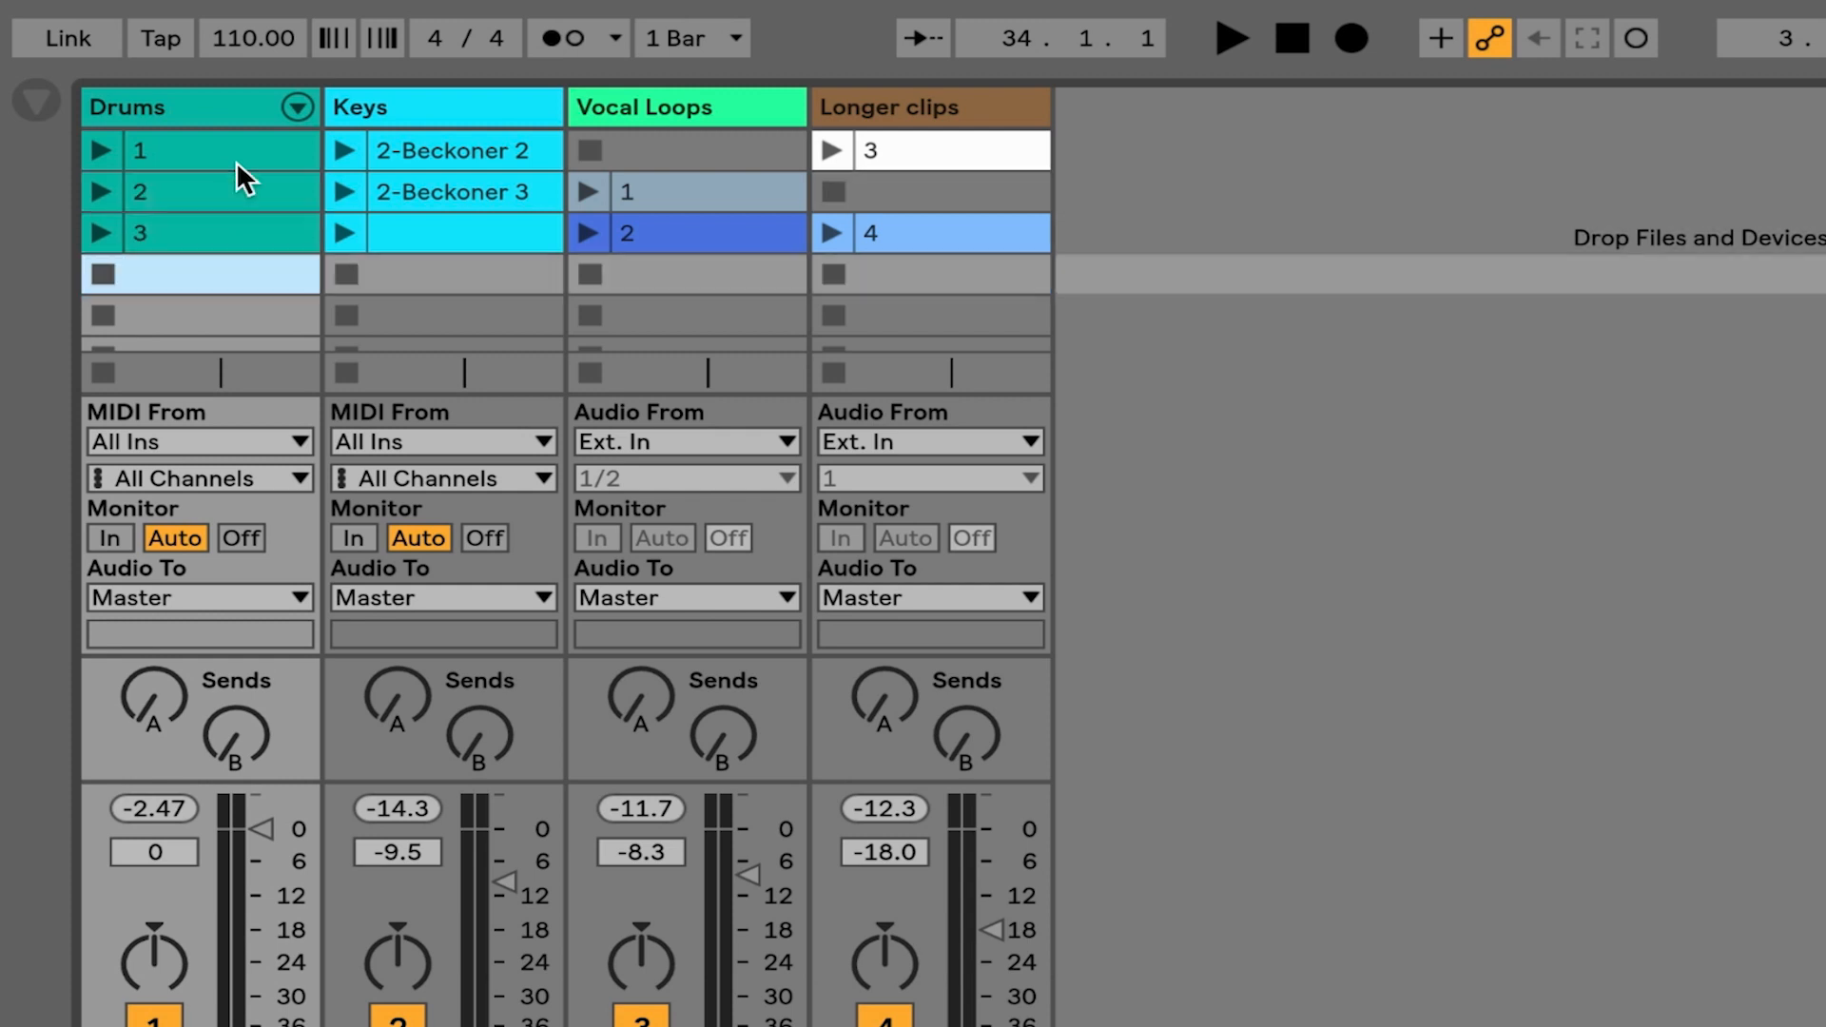
left_click(459, 152)
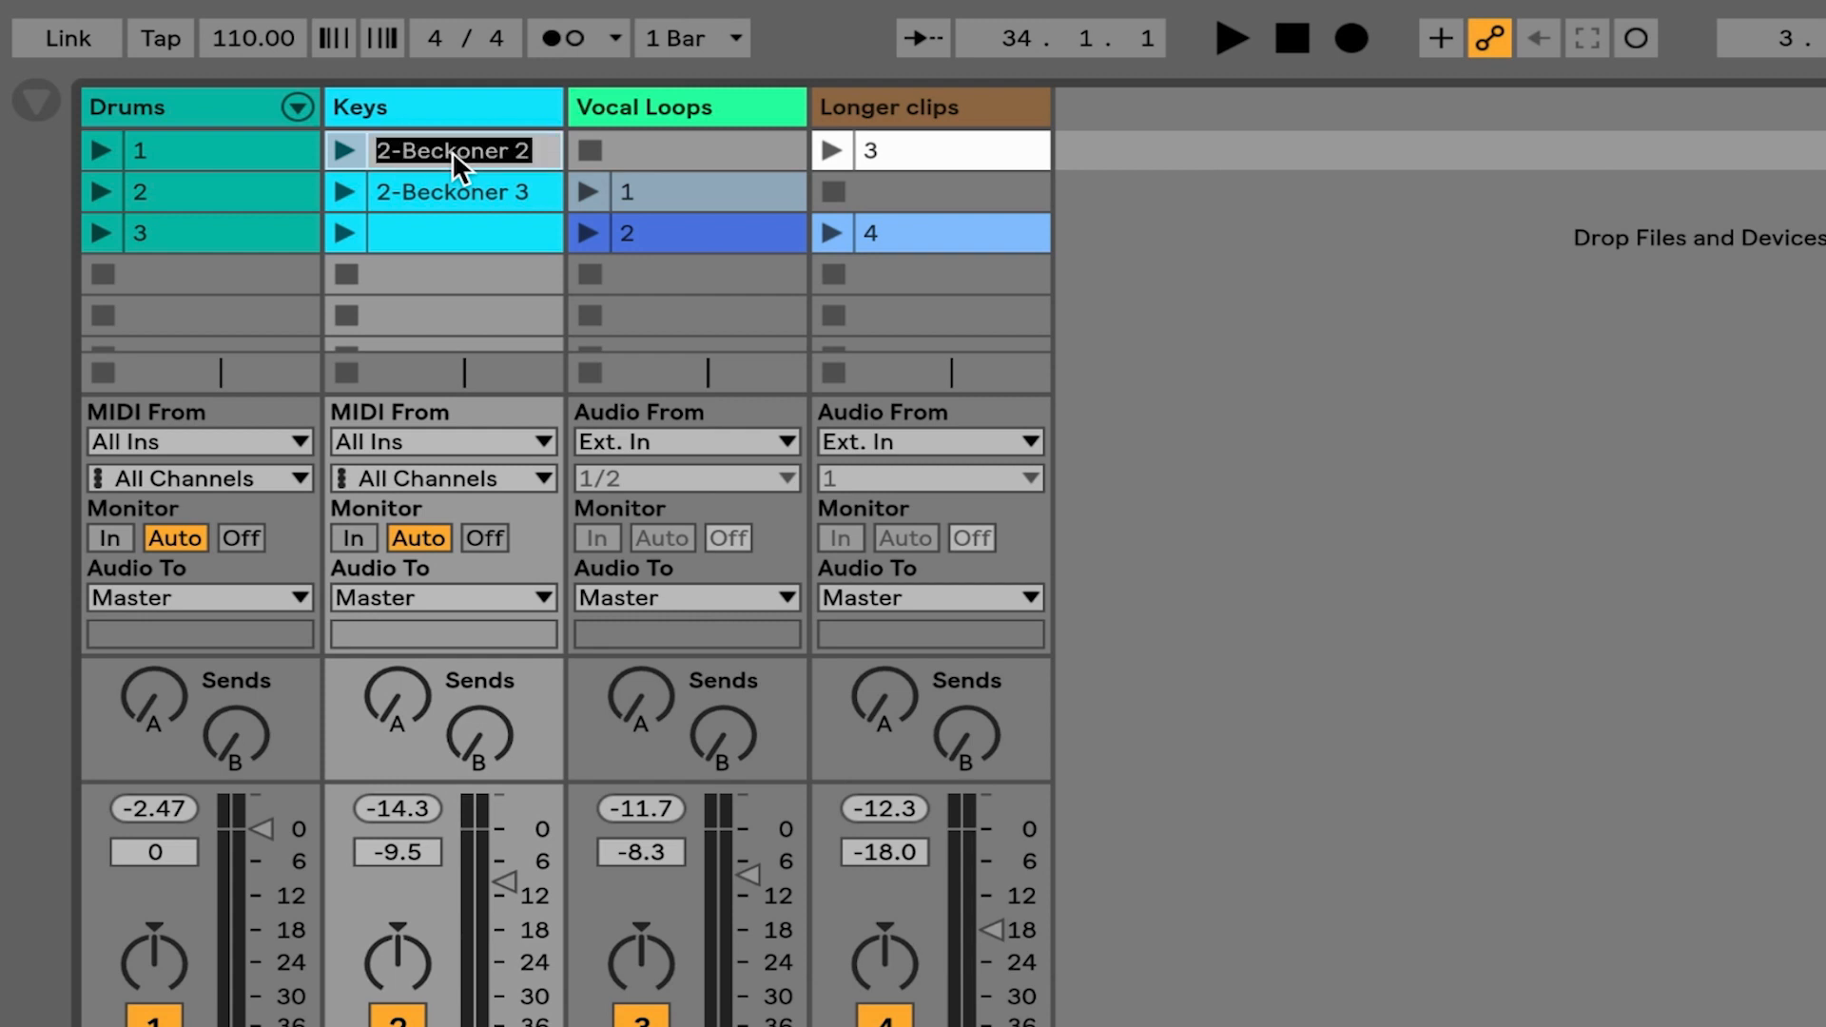
type("keys1")
left_click(464, 192)
type("keys2")
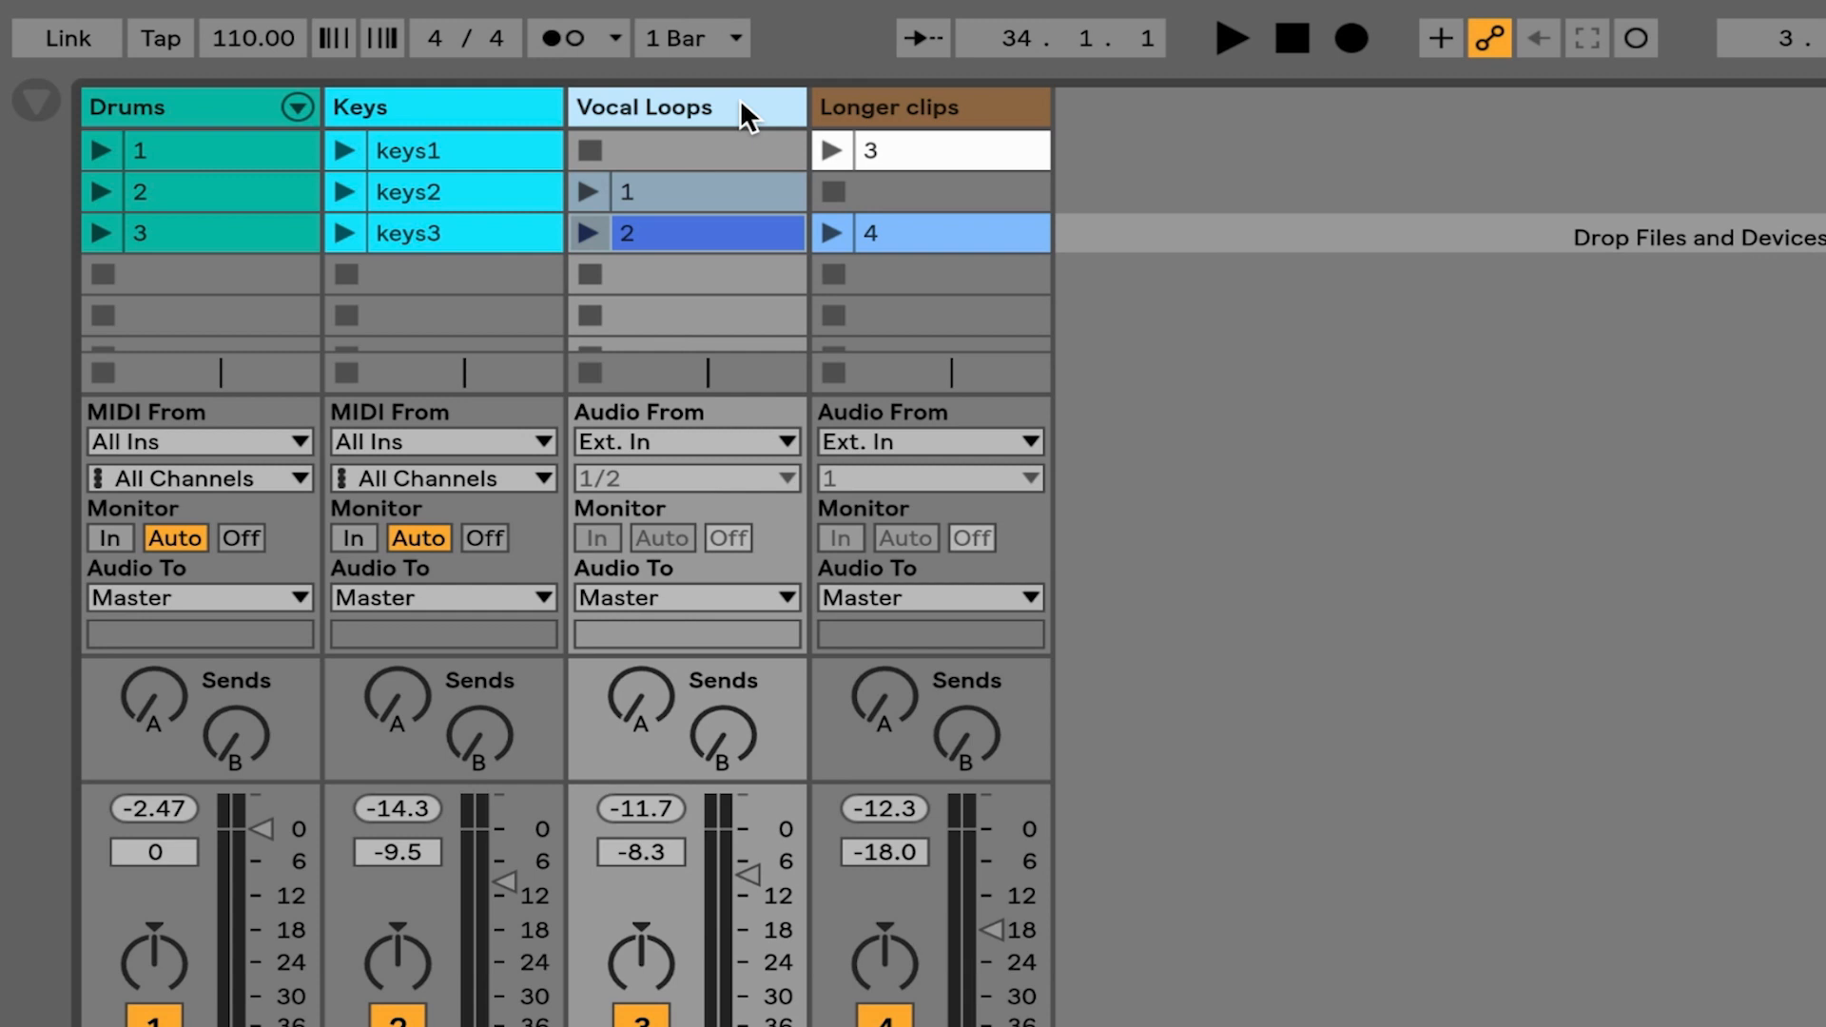
mouse_move(985, 118)
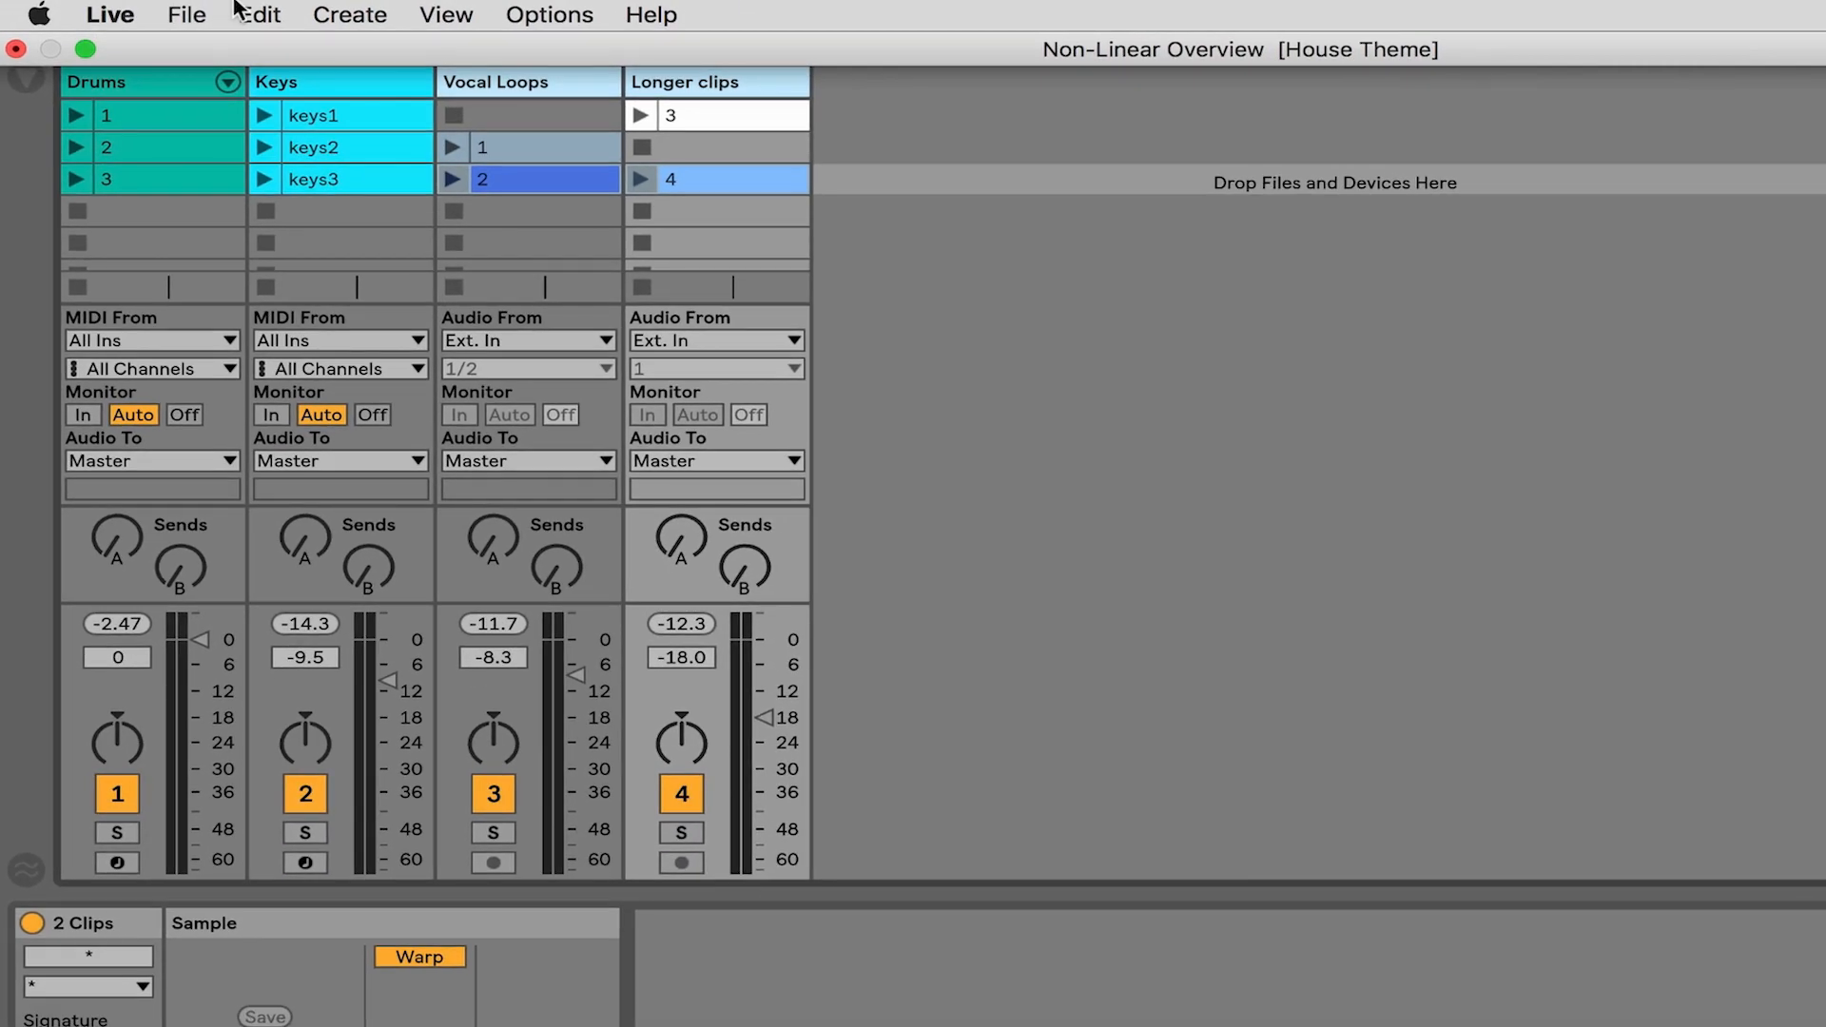
- Group the Vocal Loops and Longer clips tracks and select the group to name it 'Vocal Loops'
left_click(259, 15)
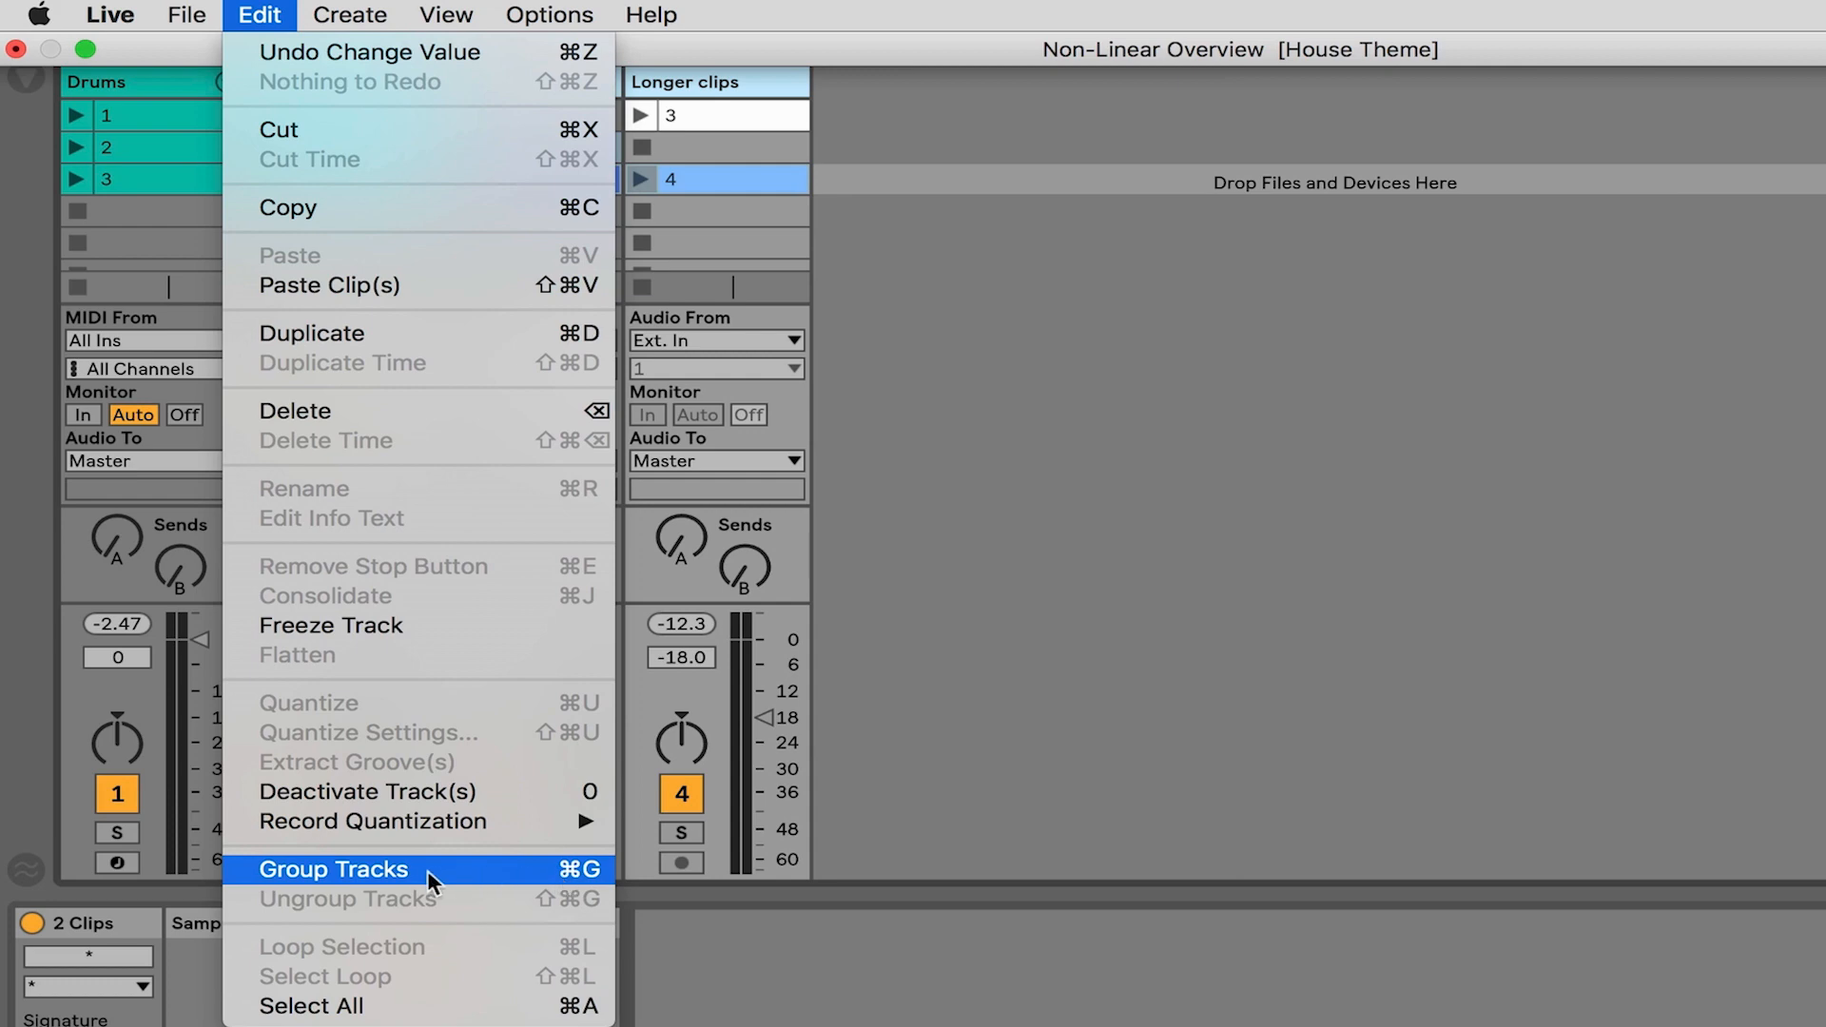
left_click(331, 869)
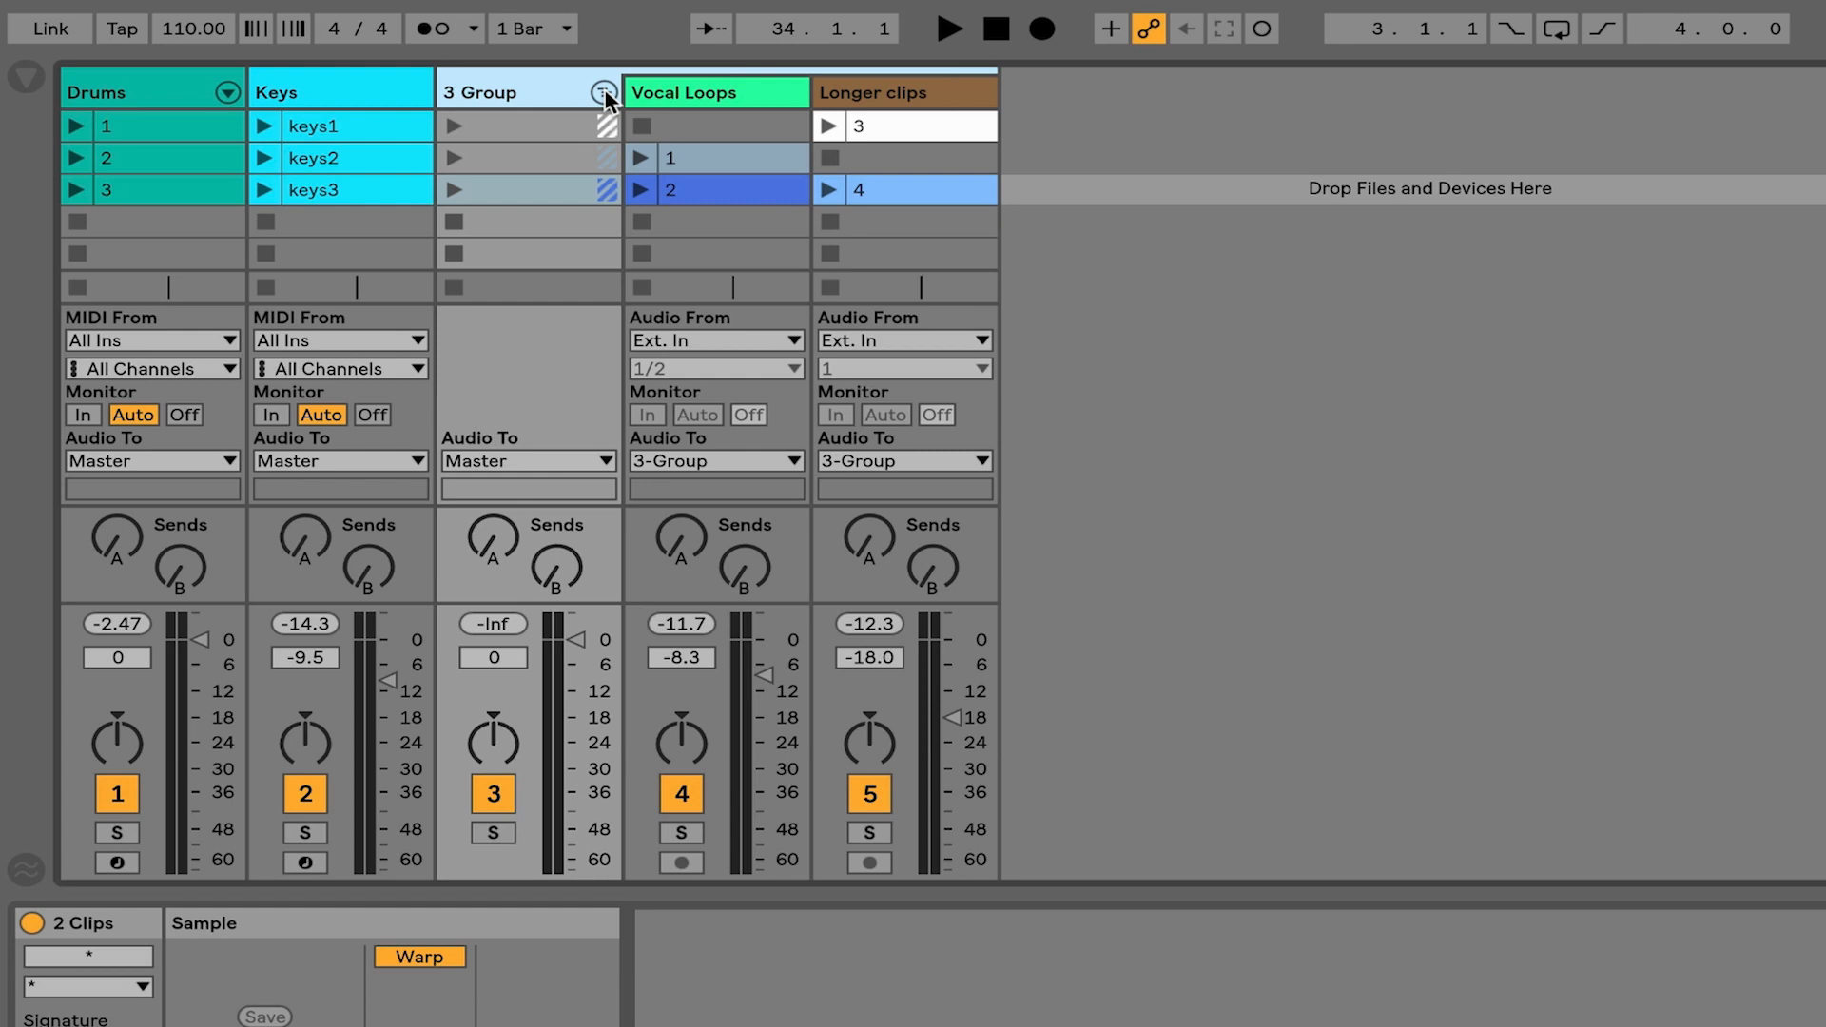
mouse_move(601, 92)
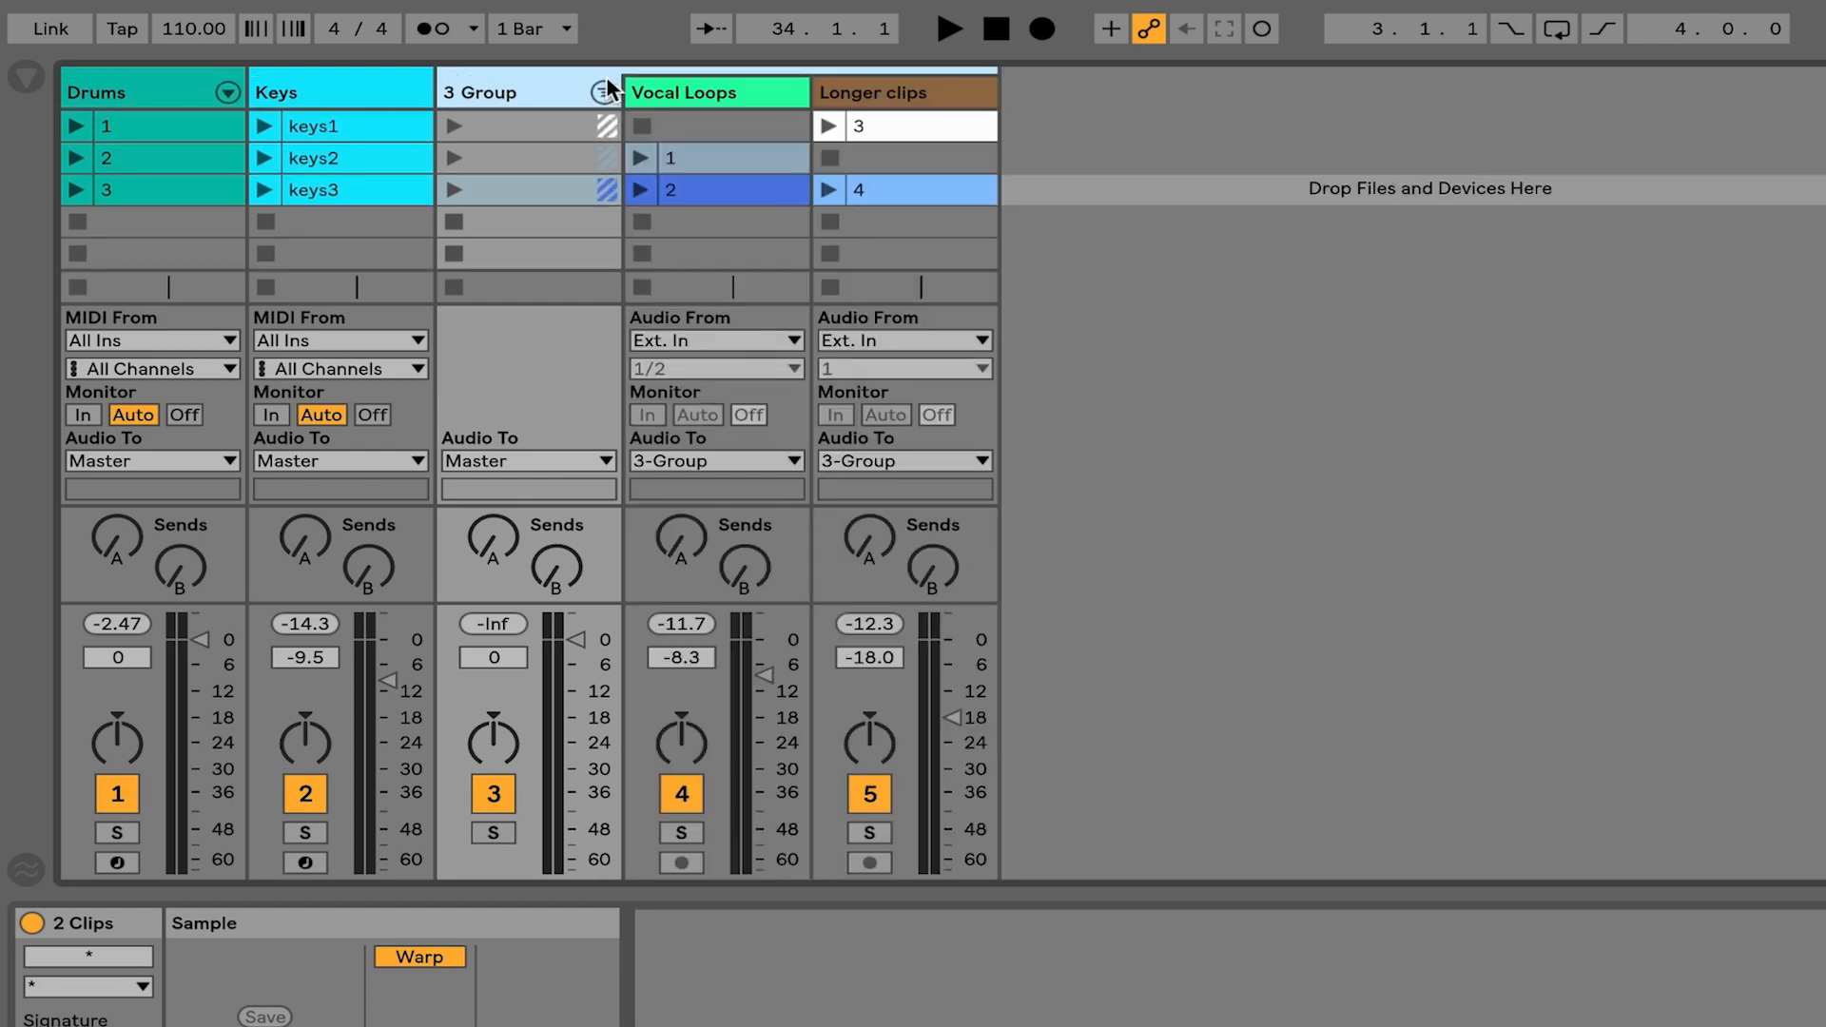
left_click(597, 92)
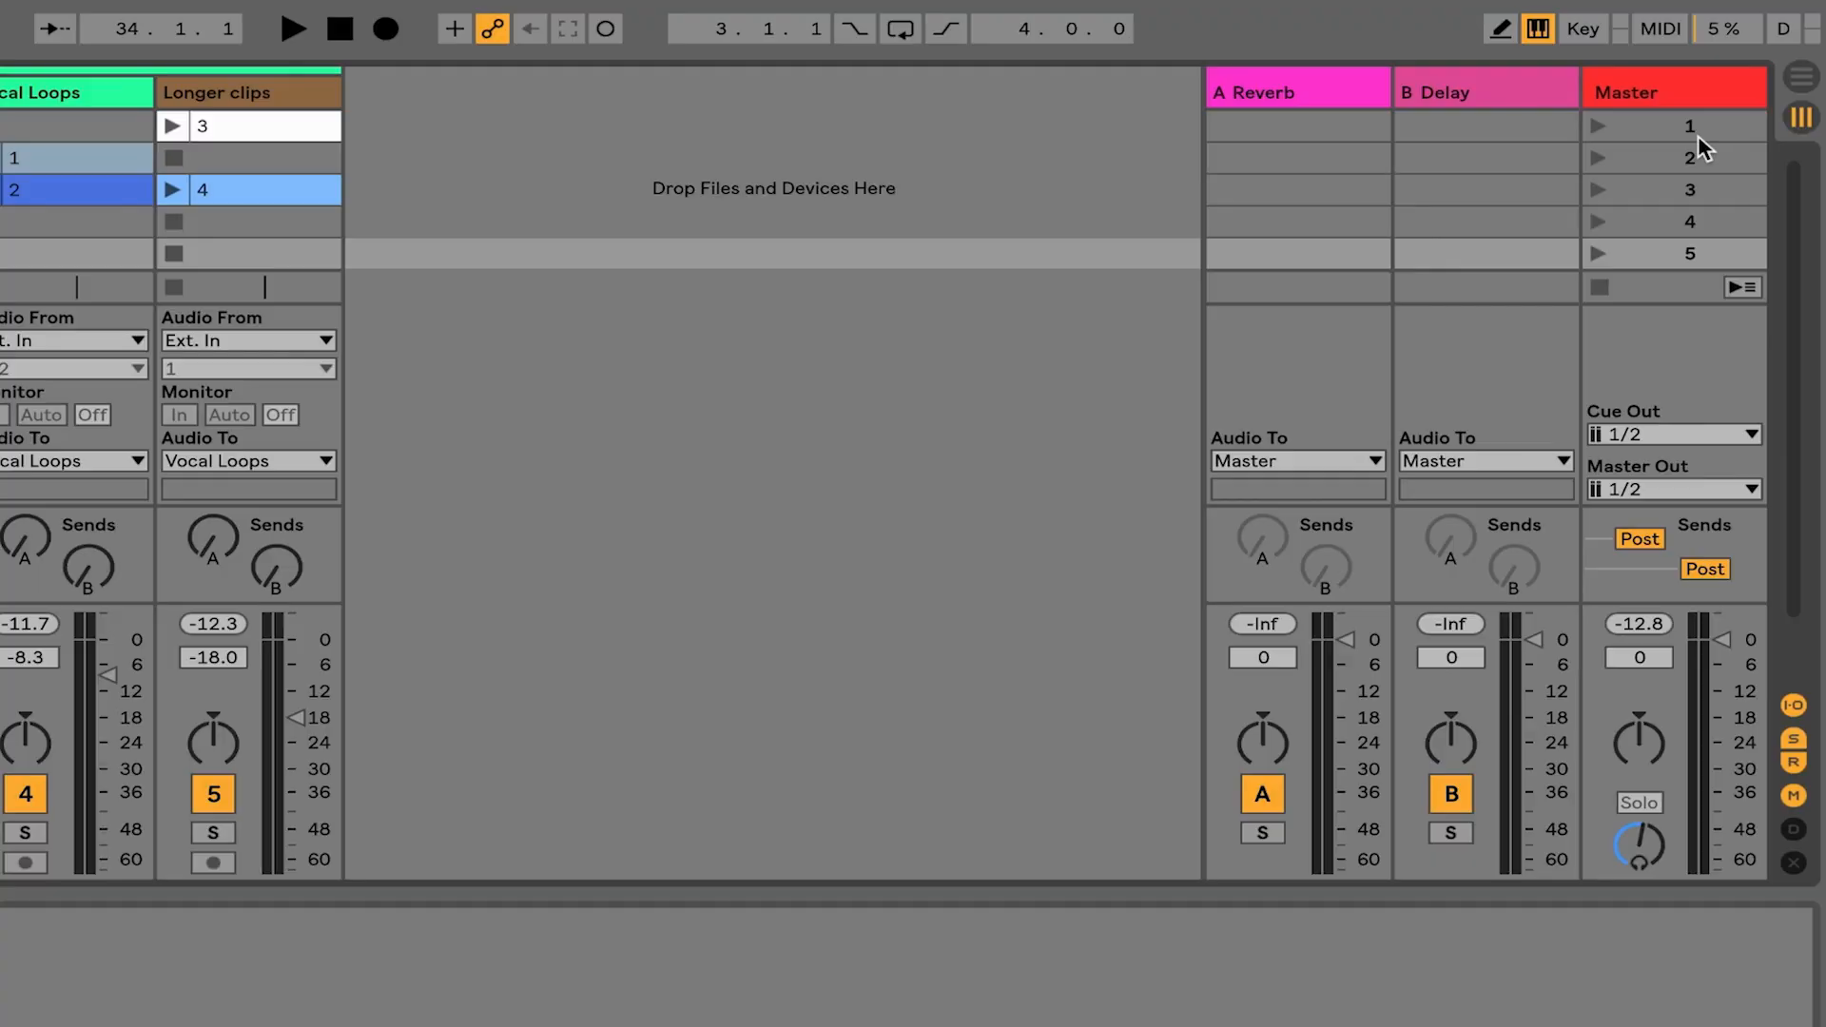
mouse_move(1627, 133)
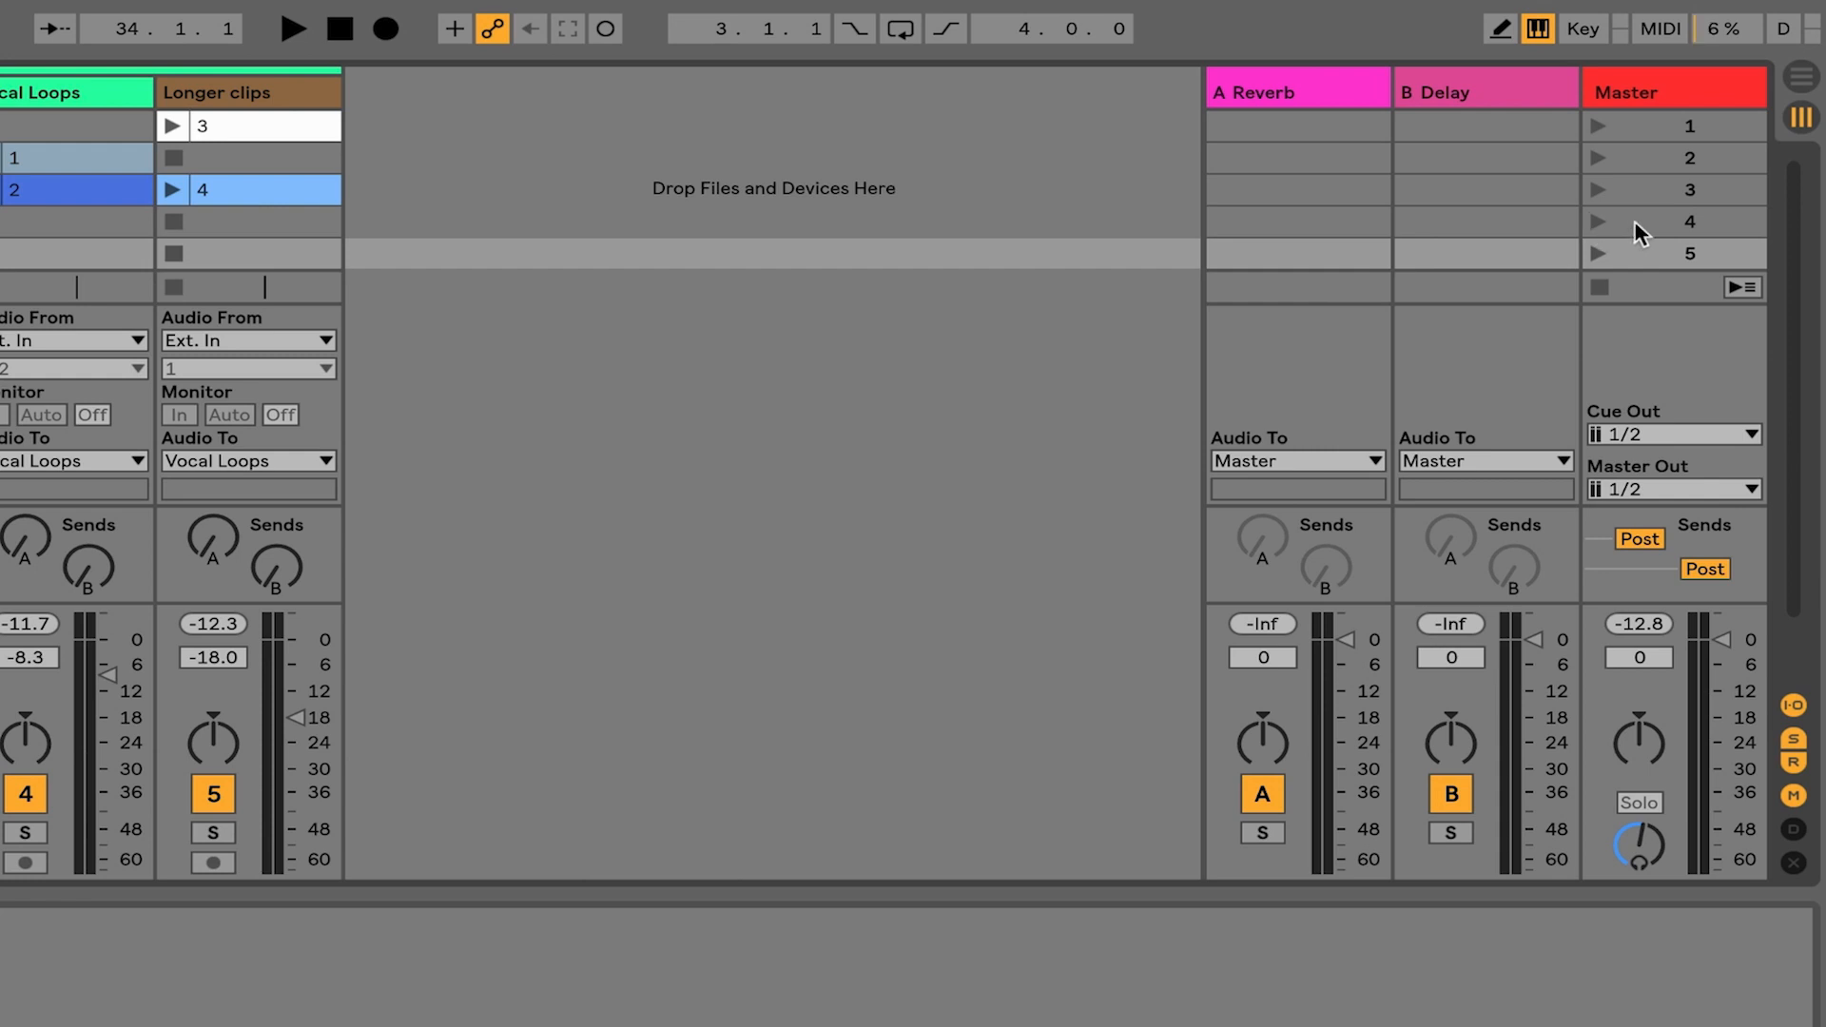
mouse_move(1644, 134)
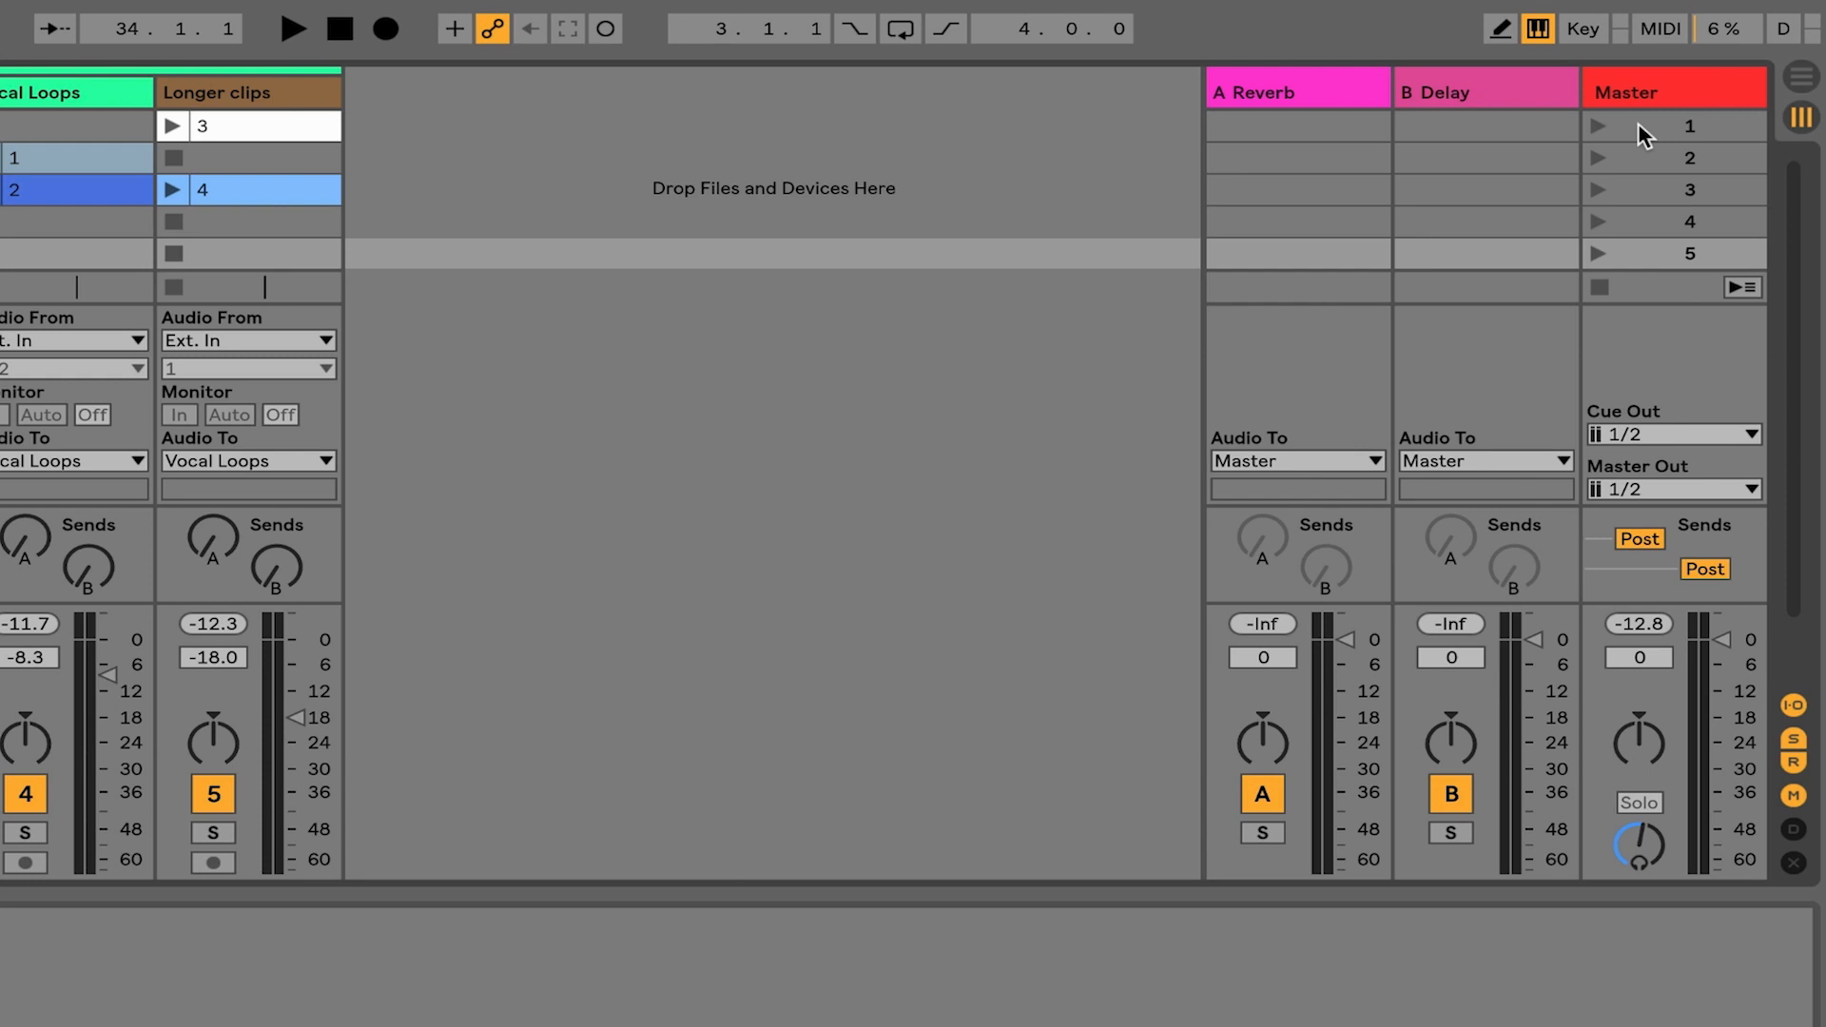
mouse_move(1632, 137)
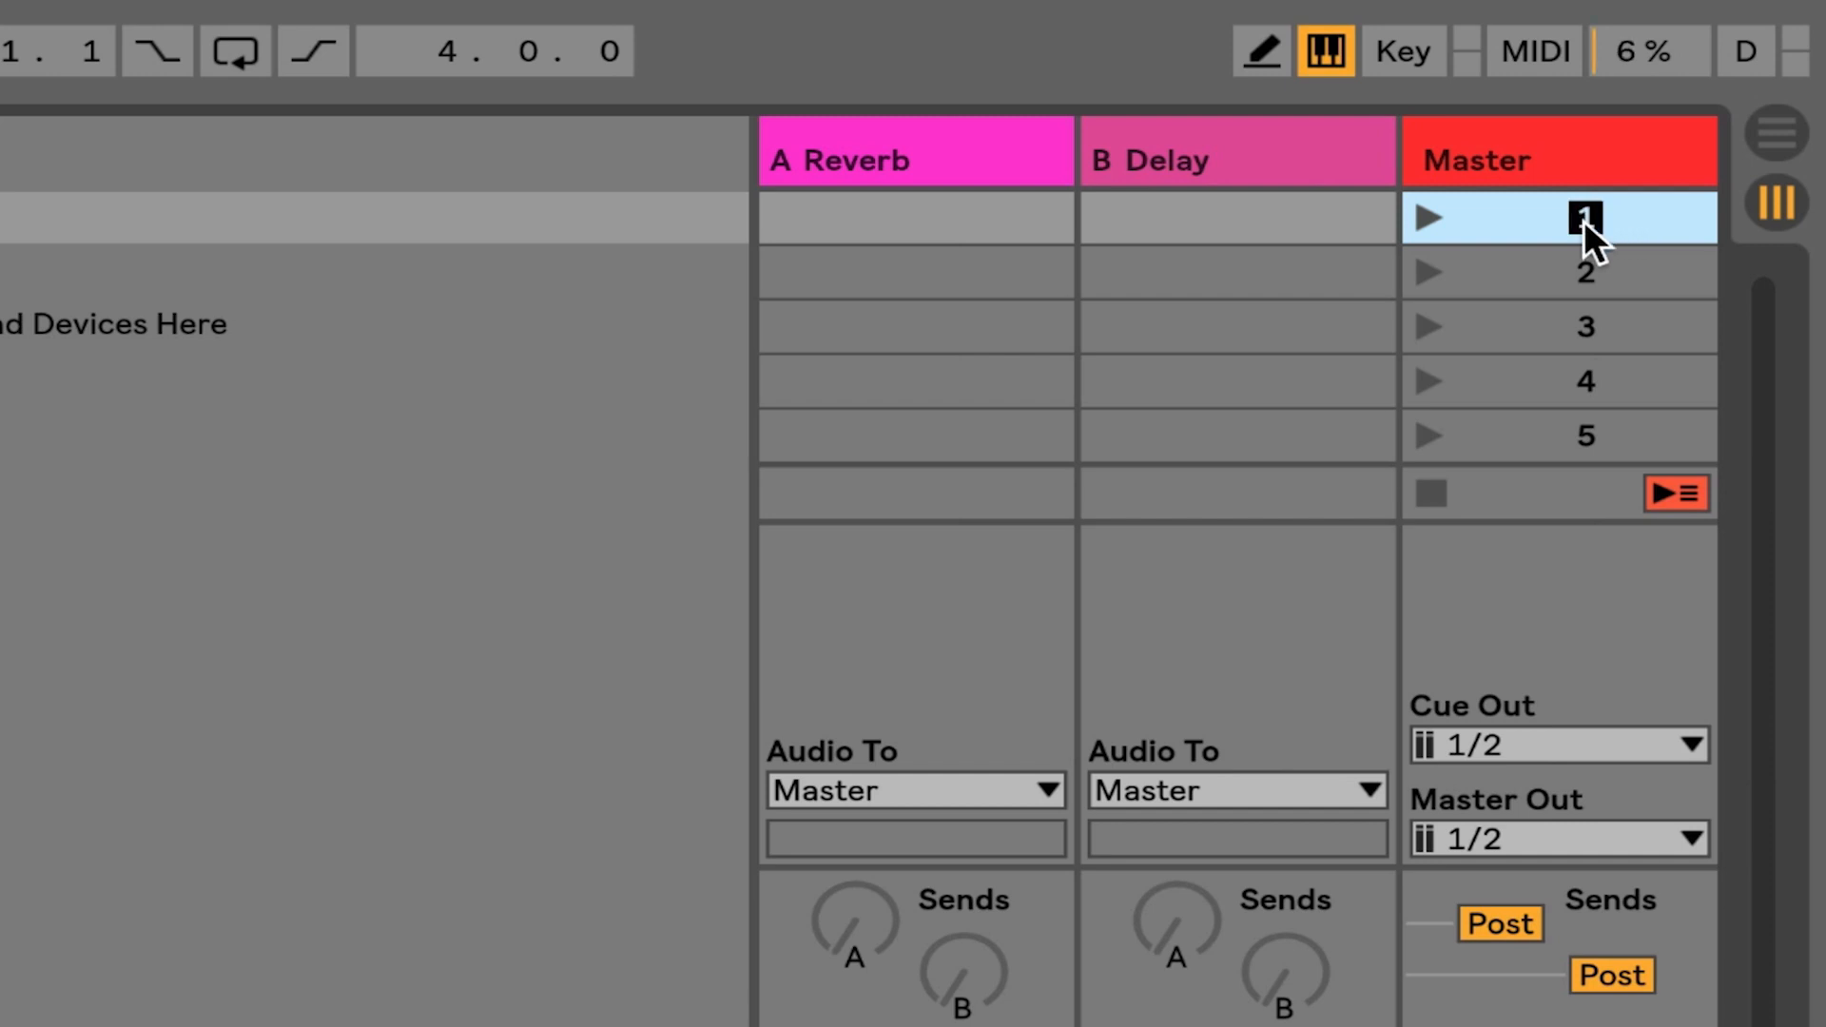
- Name scene 1 'Verse' and begin naming scene 2 'Chorus'
type("Verse")
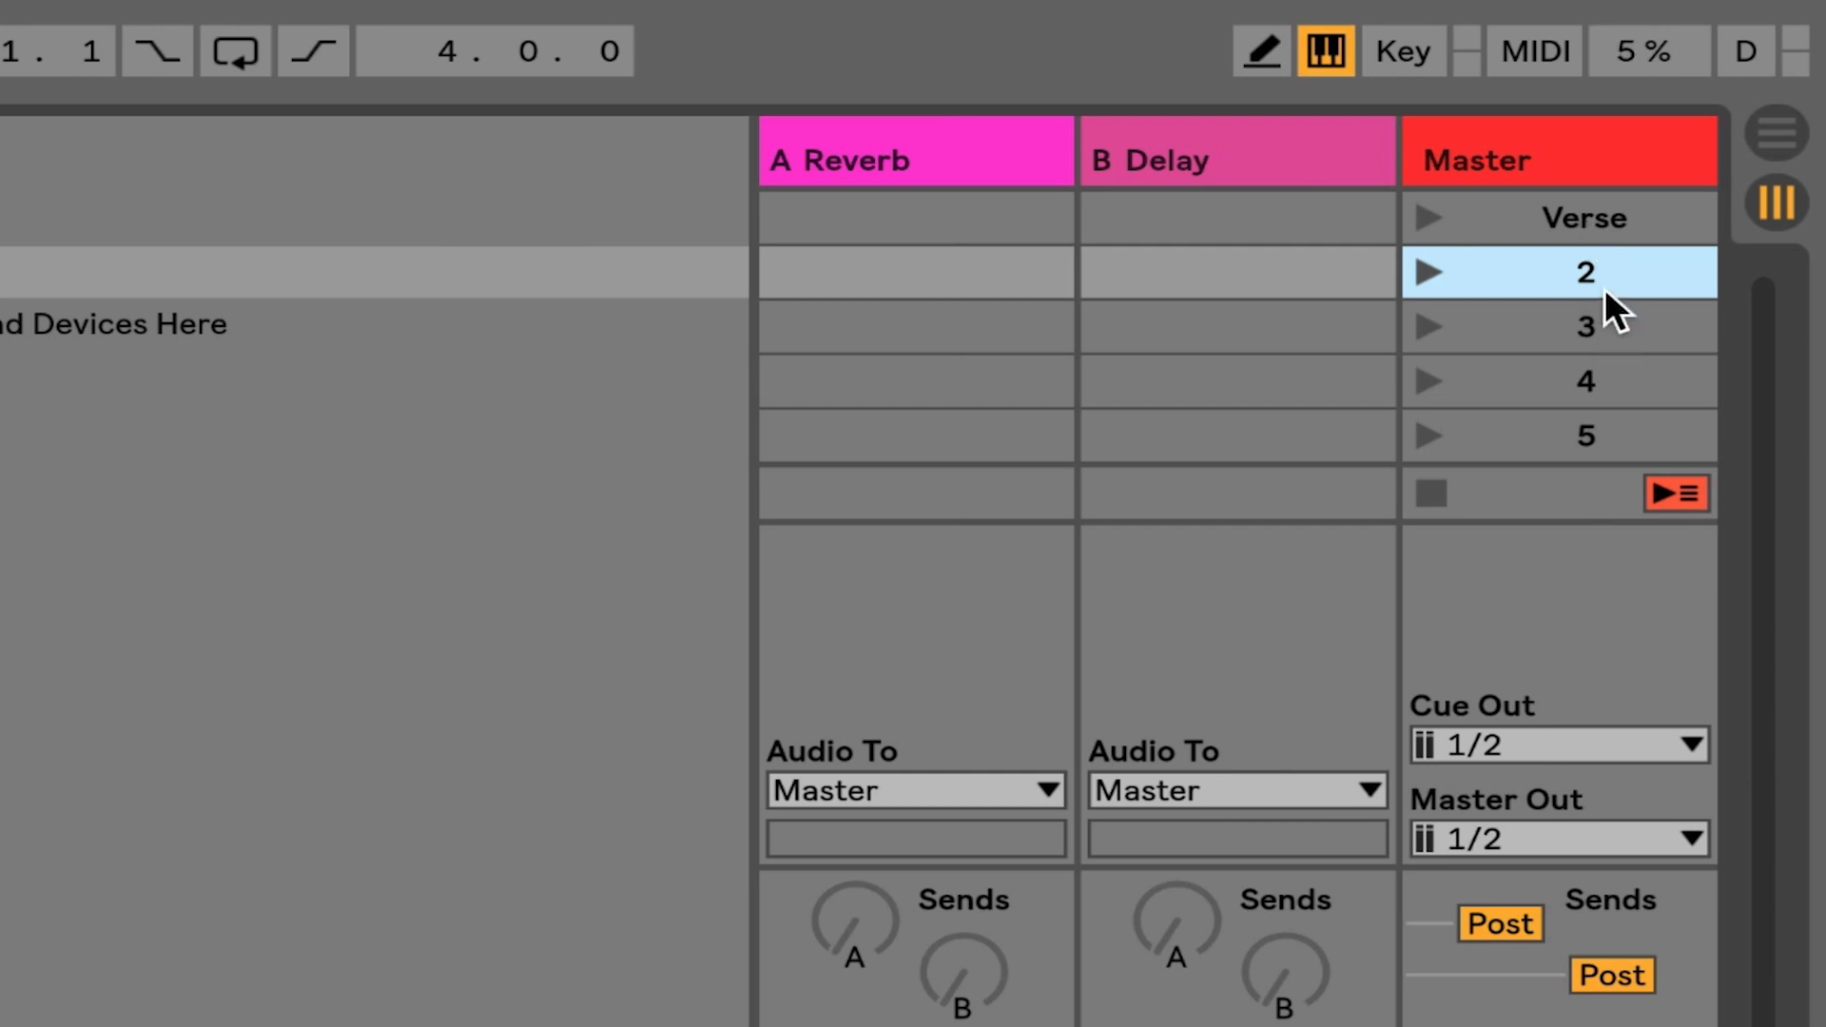
type("CHo")
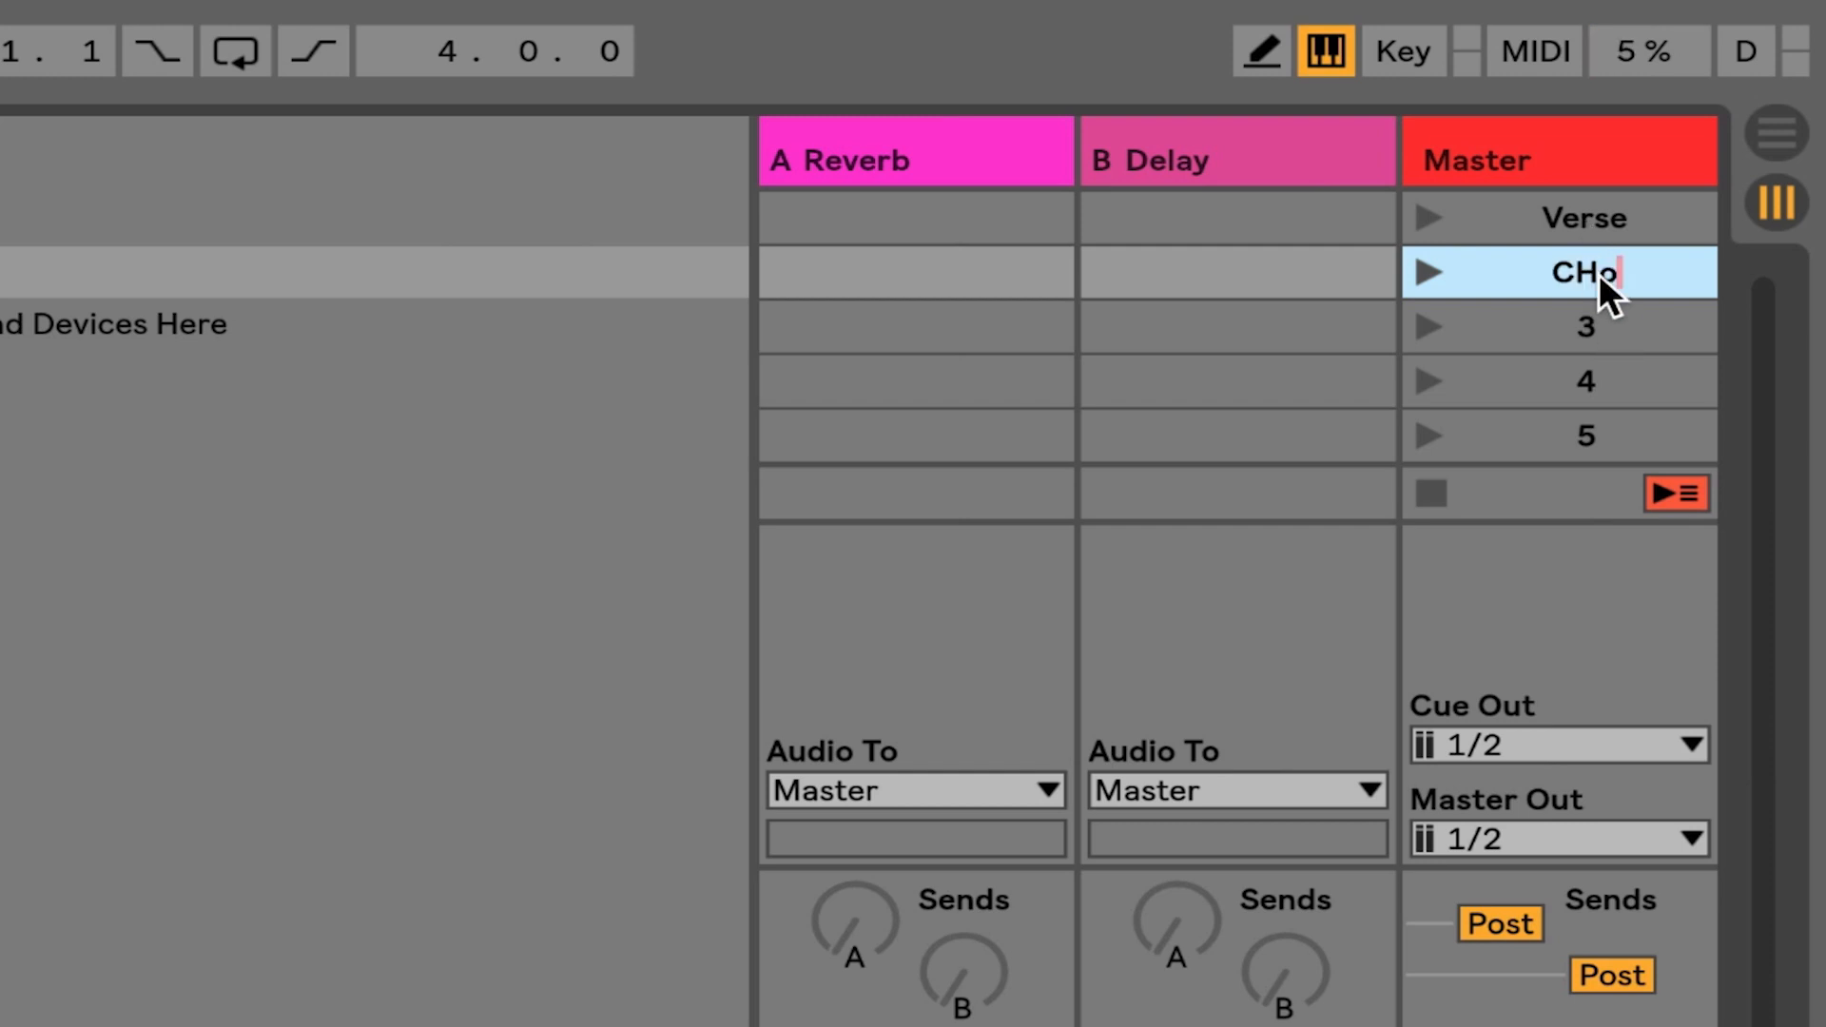
key("Backspace")
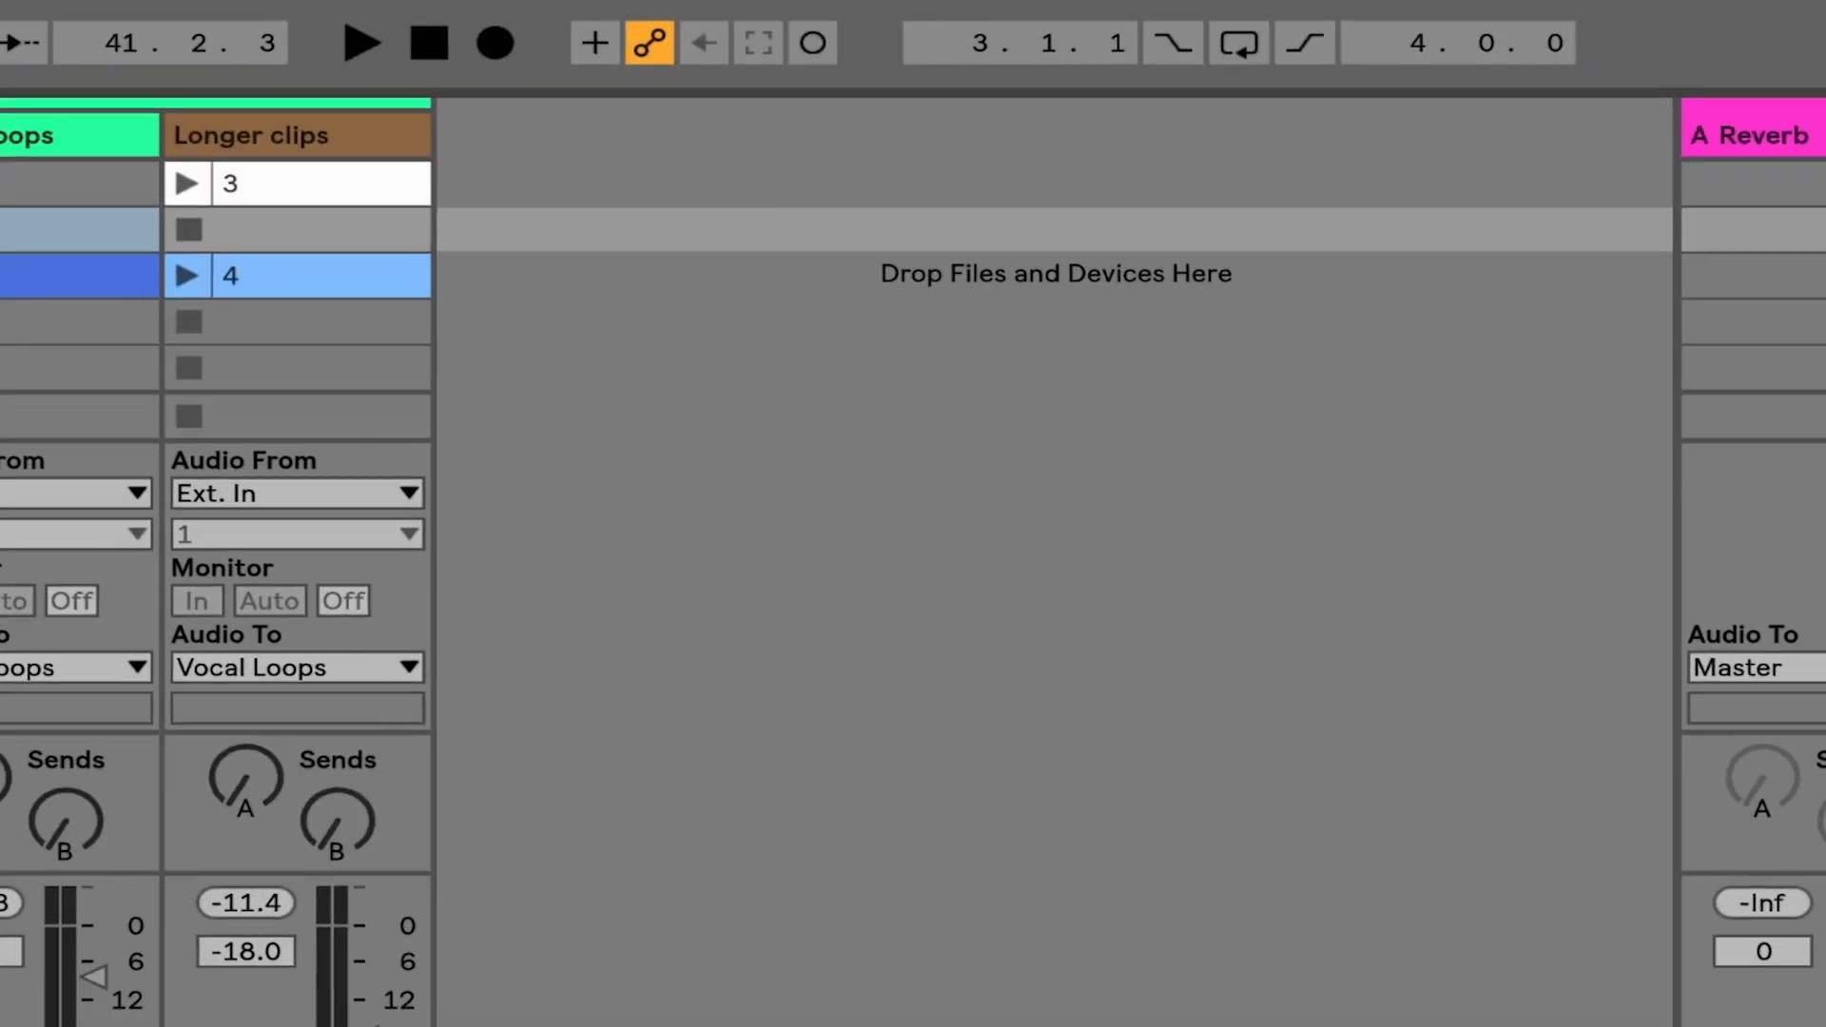
- Set the Vocal Loops group track's color to pink from its header menu
right_click(624, 117)
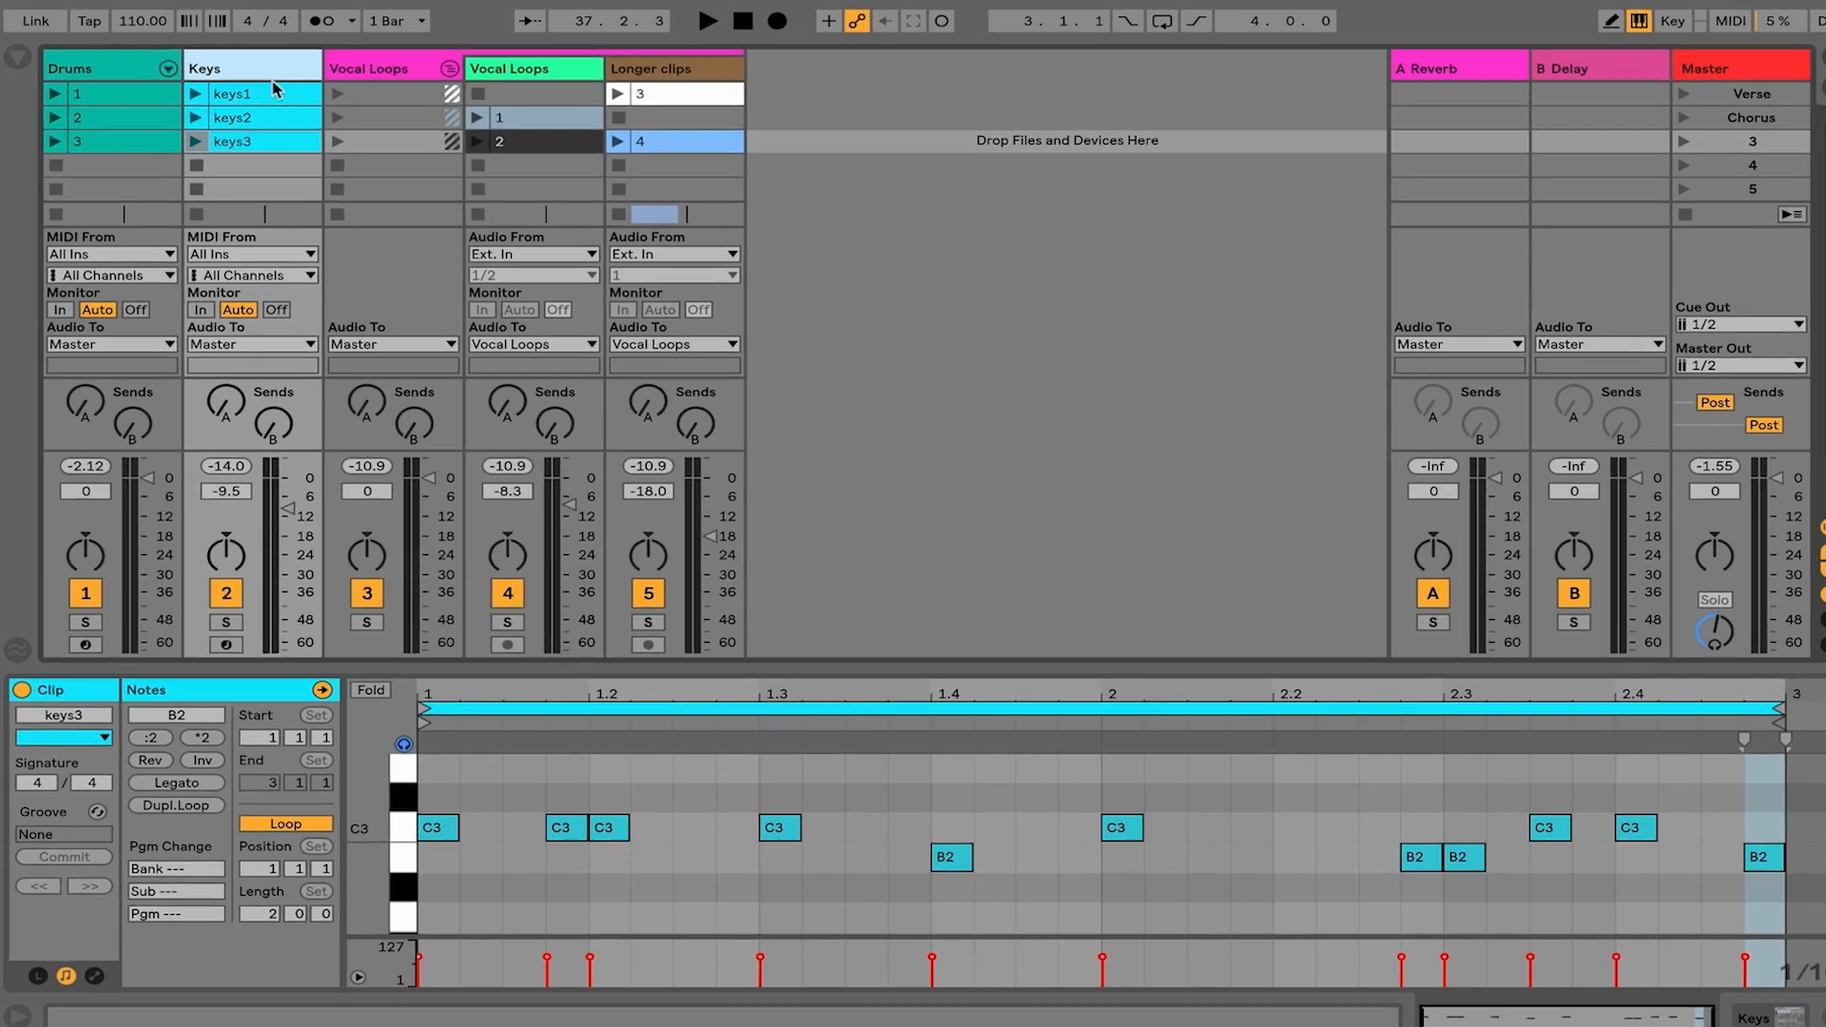
- Insert a new audio track and a new MIDI track after the Keys track from the Create menu
left_click(438, 19)
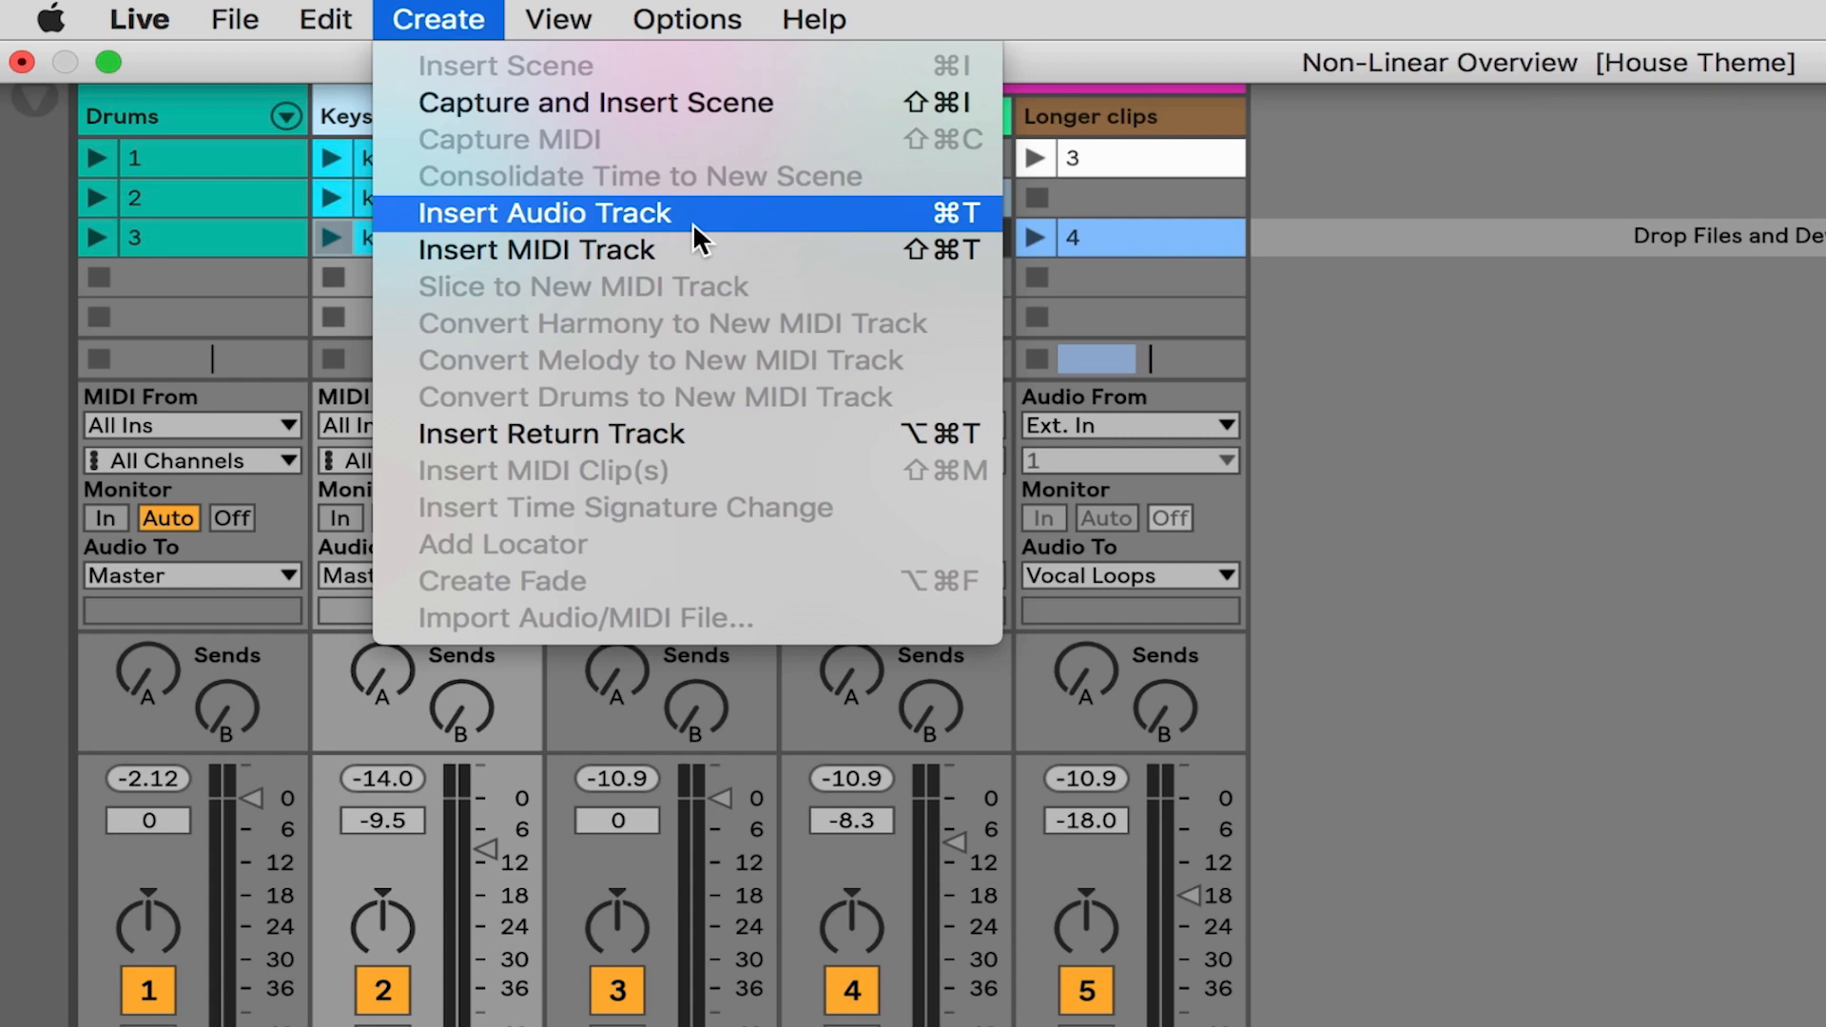
left_click(544, 213)
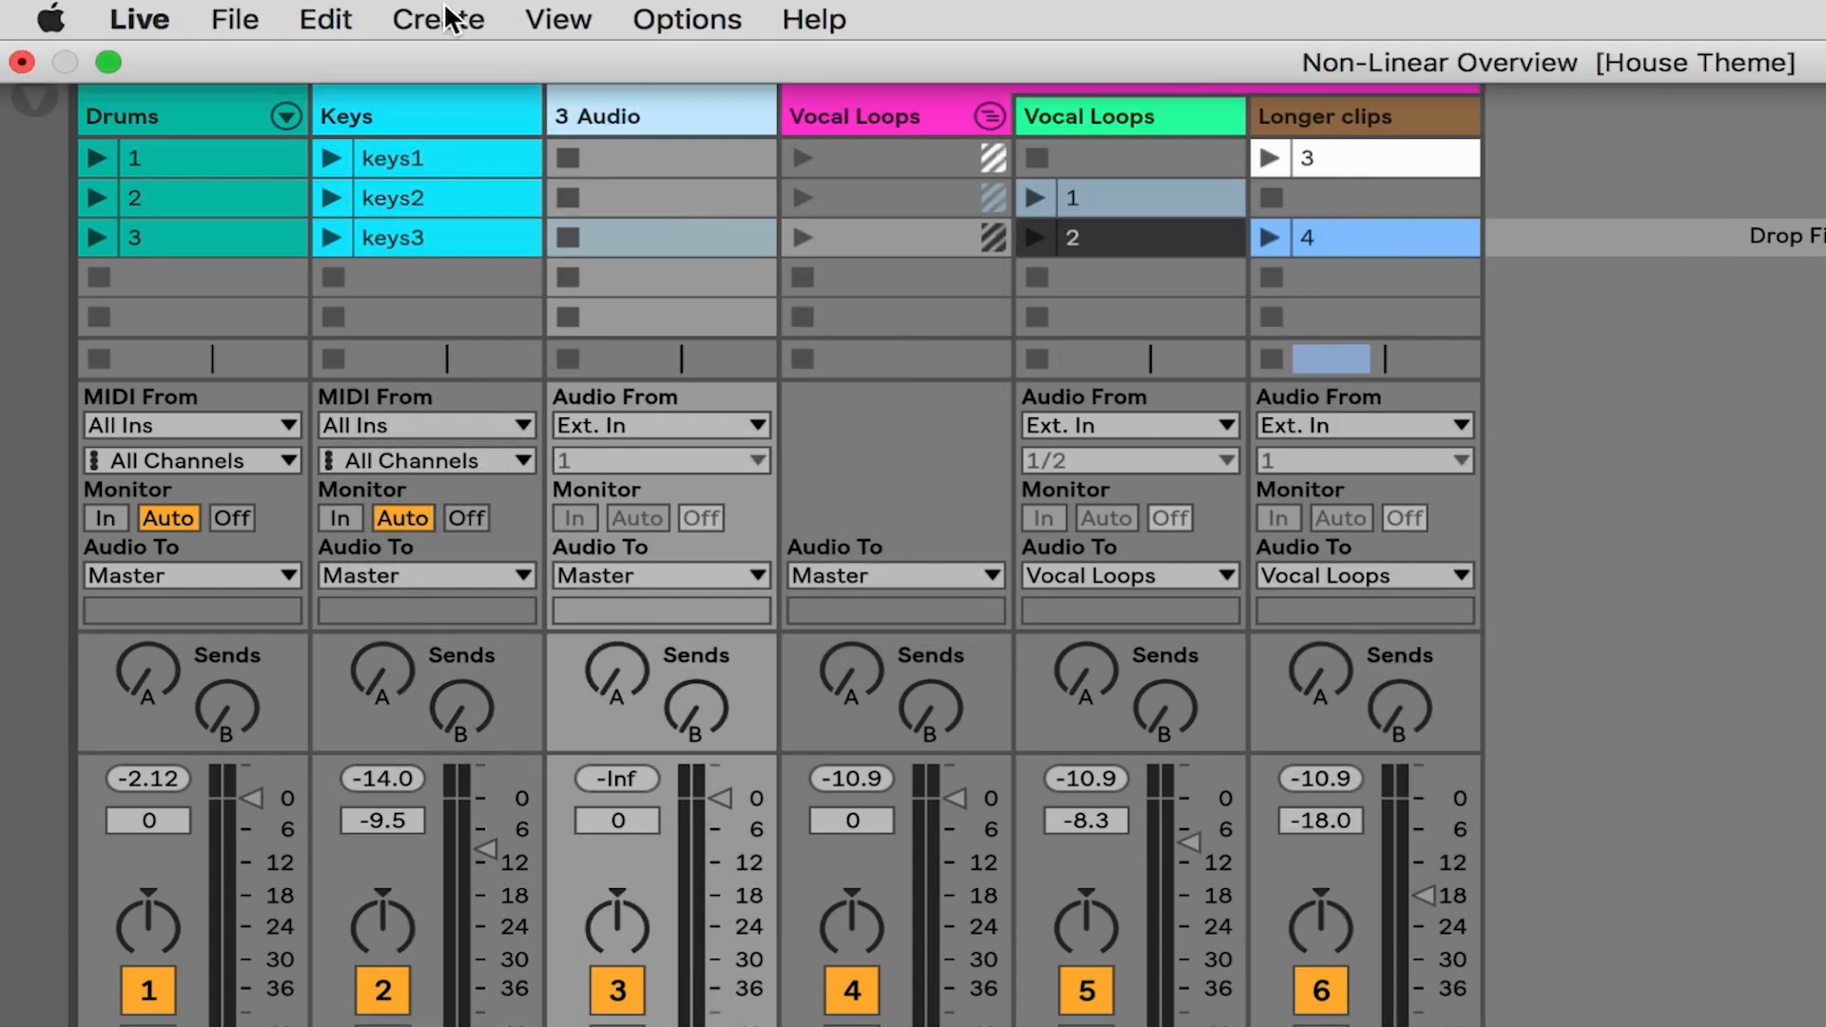
left_click(437, 19)
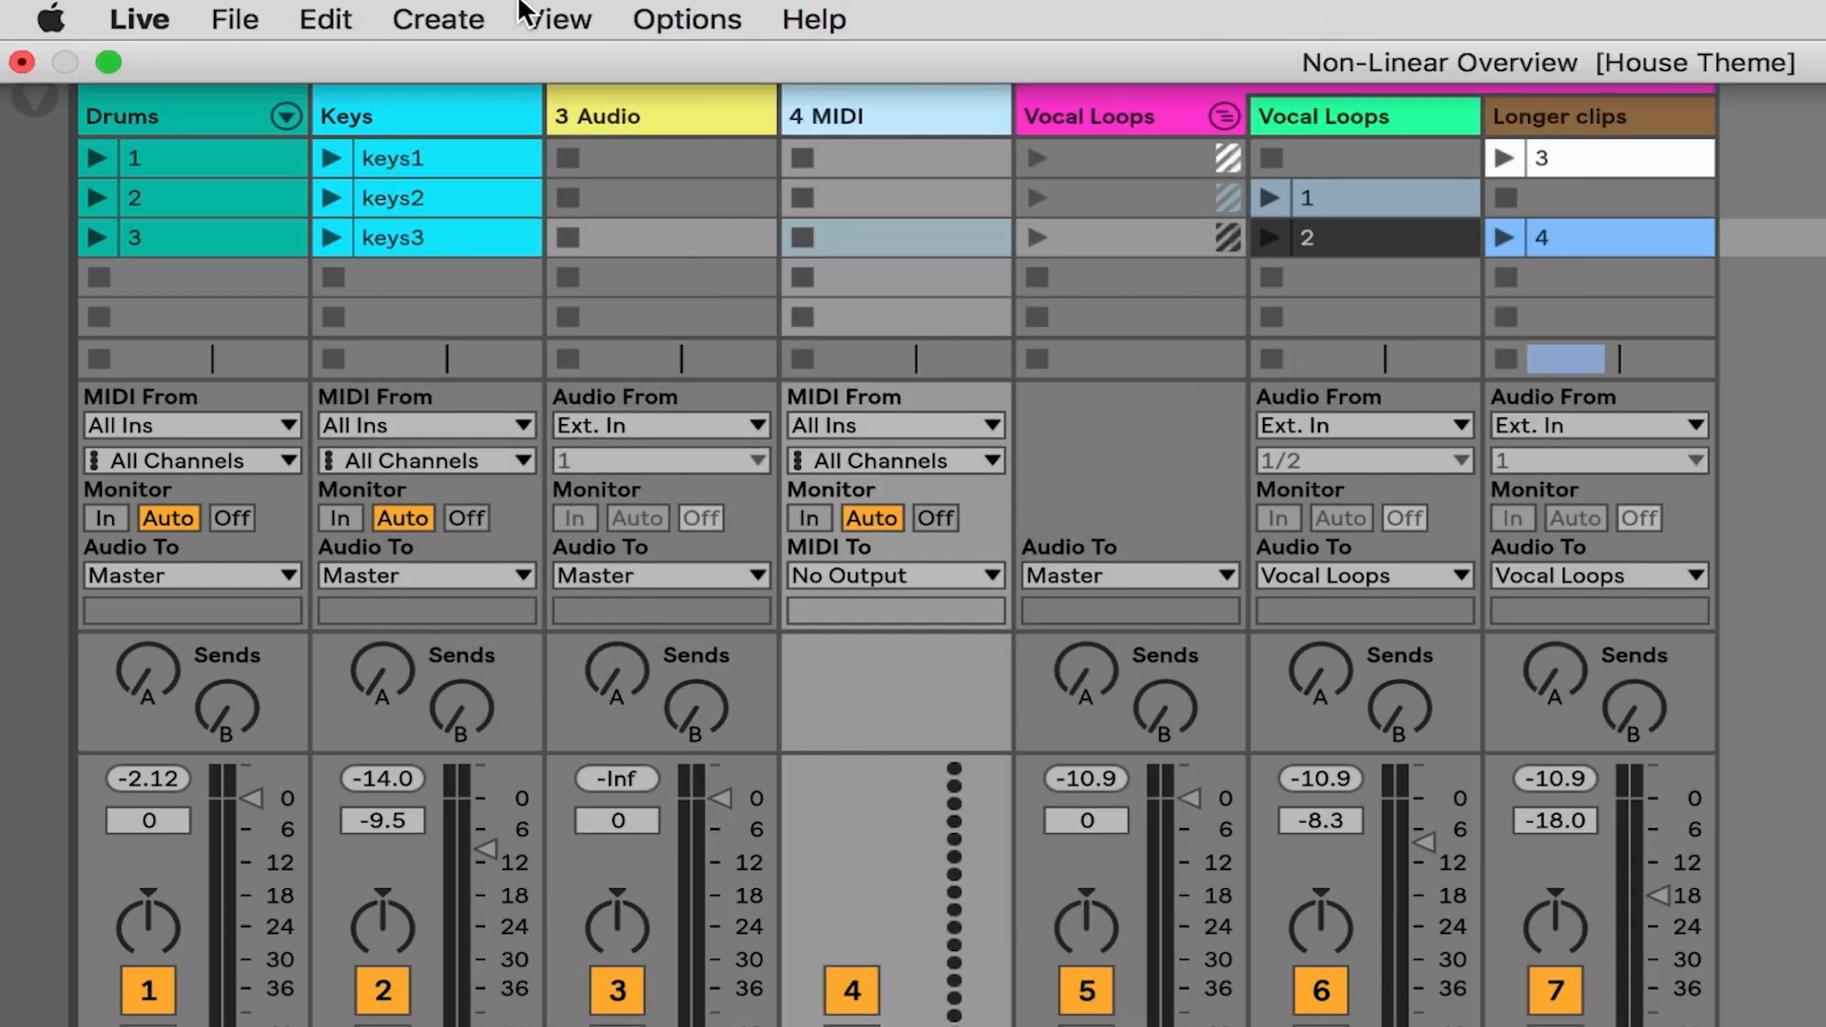
left_click(438, 19)
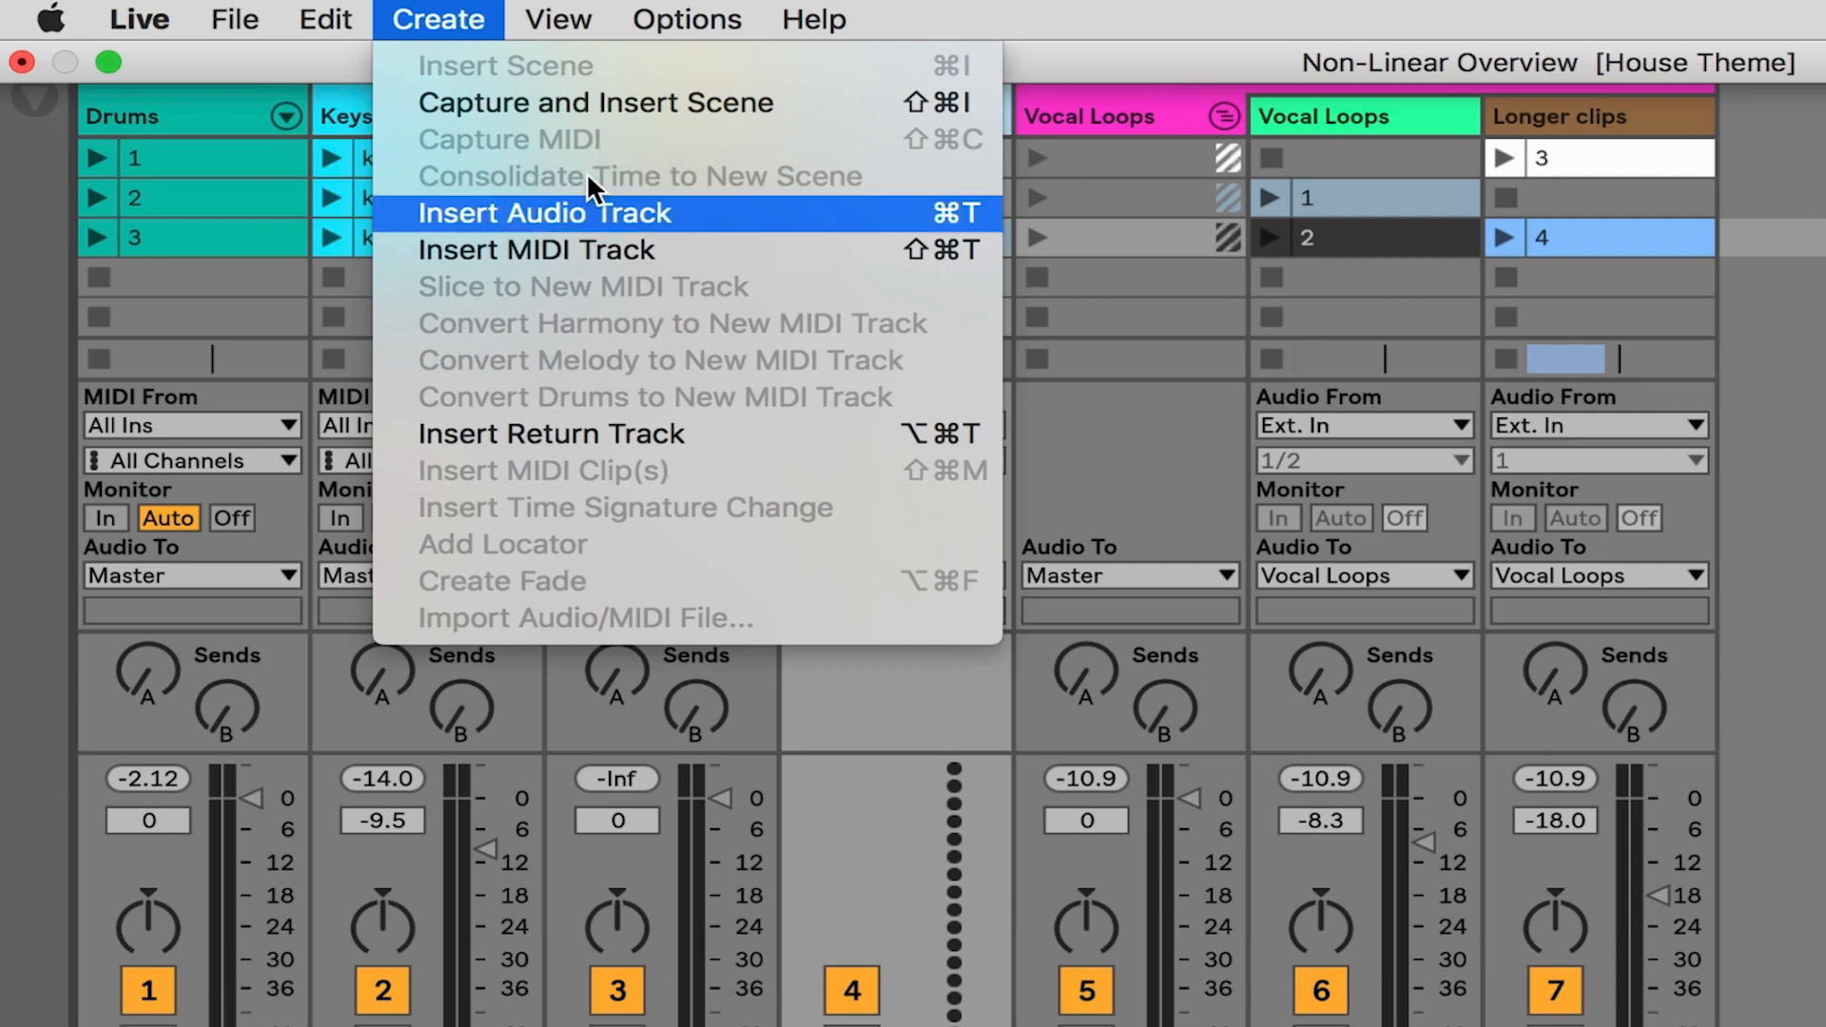
mouse_move(609, 112)
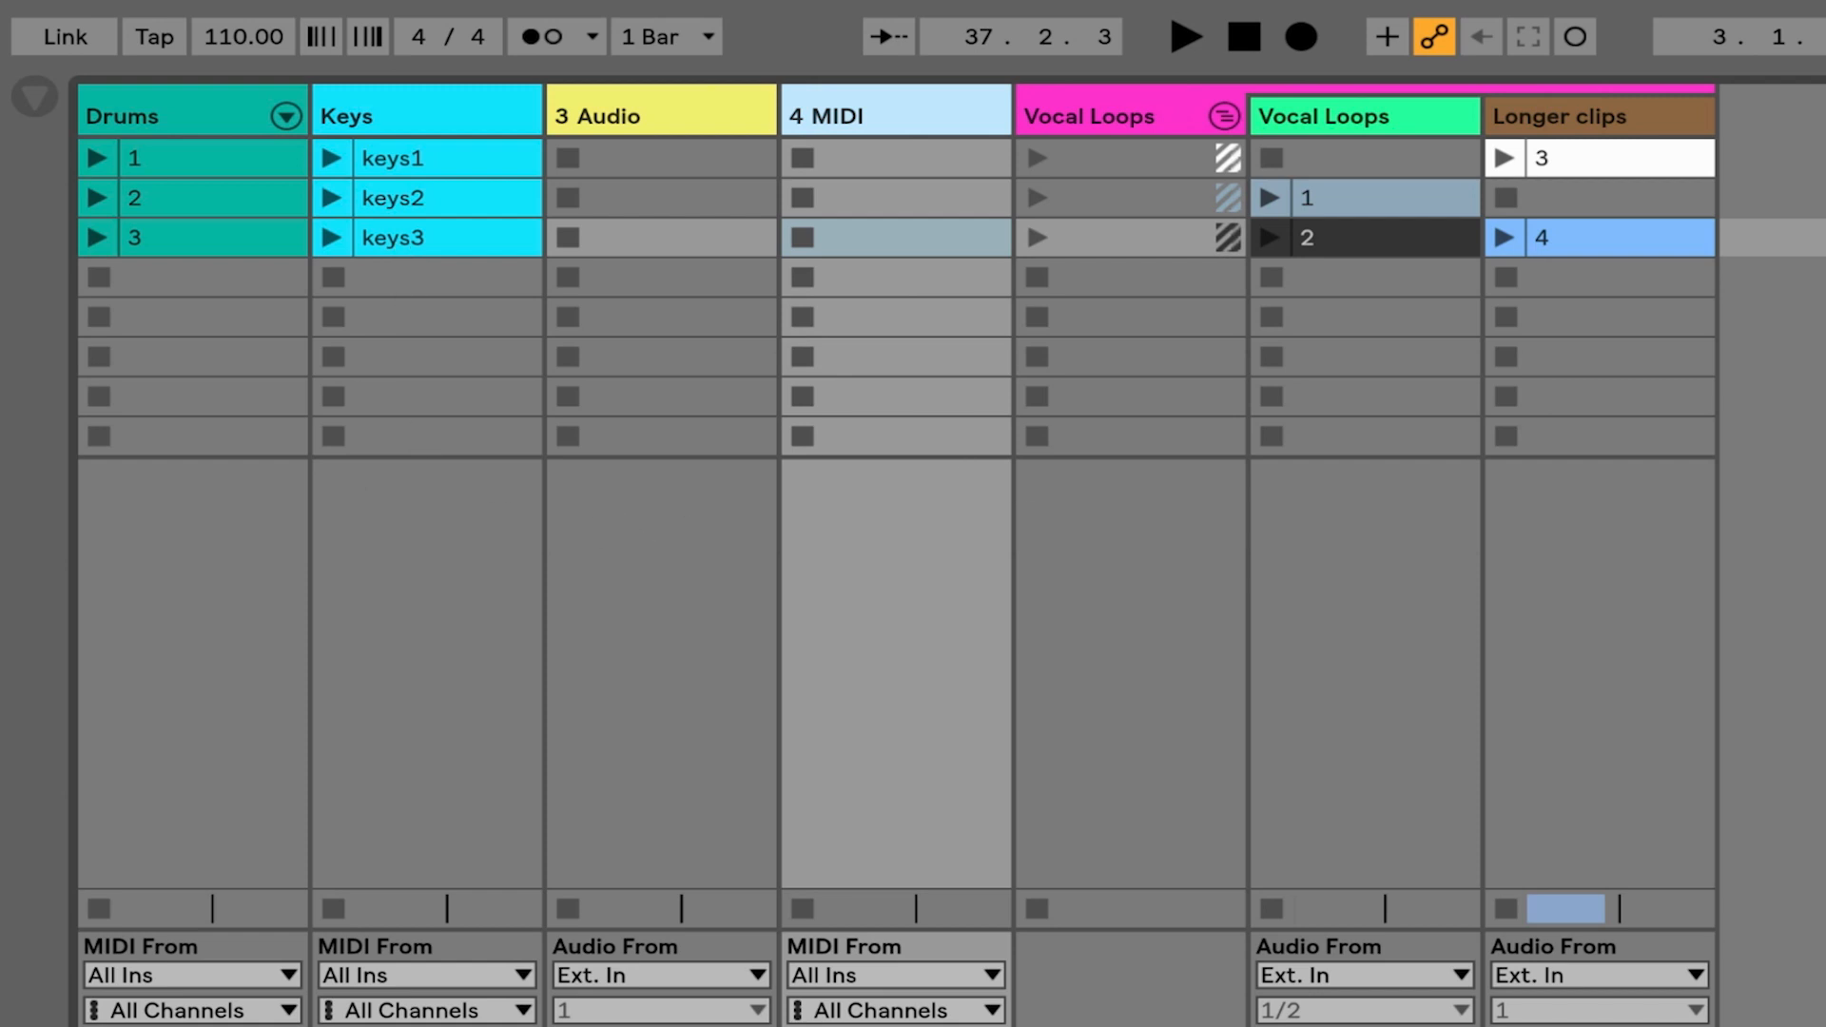
left_click(436, 19)
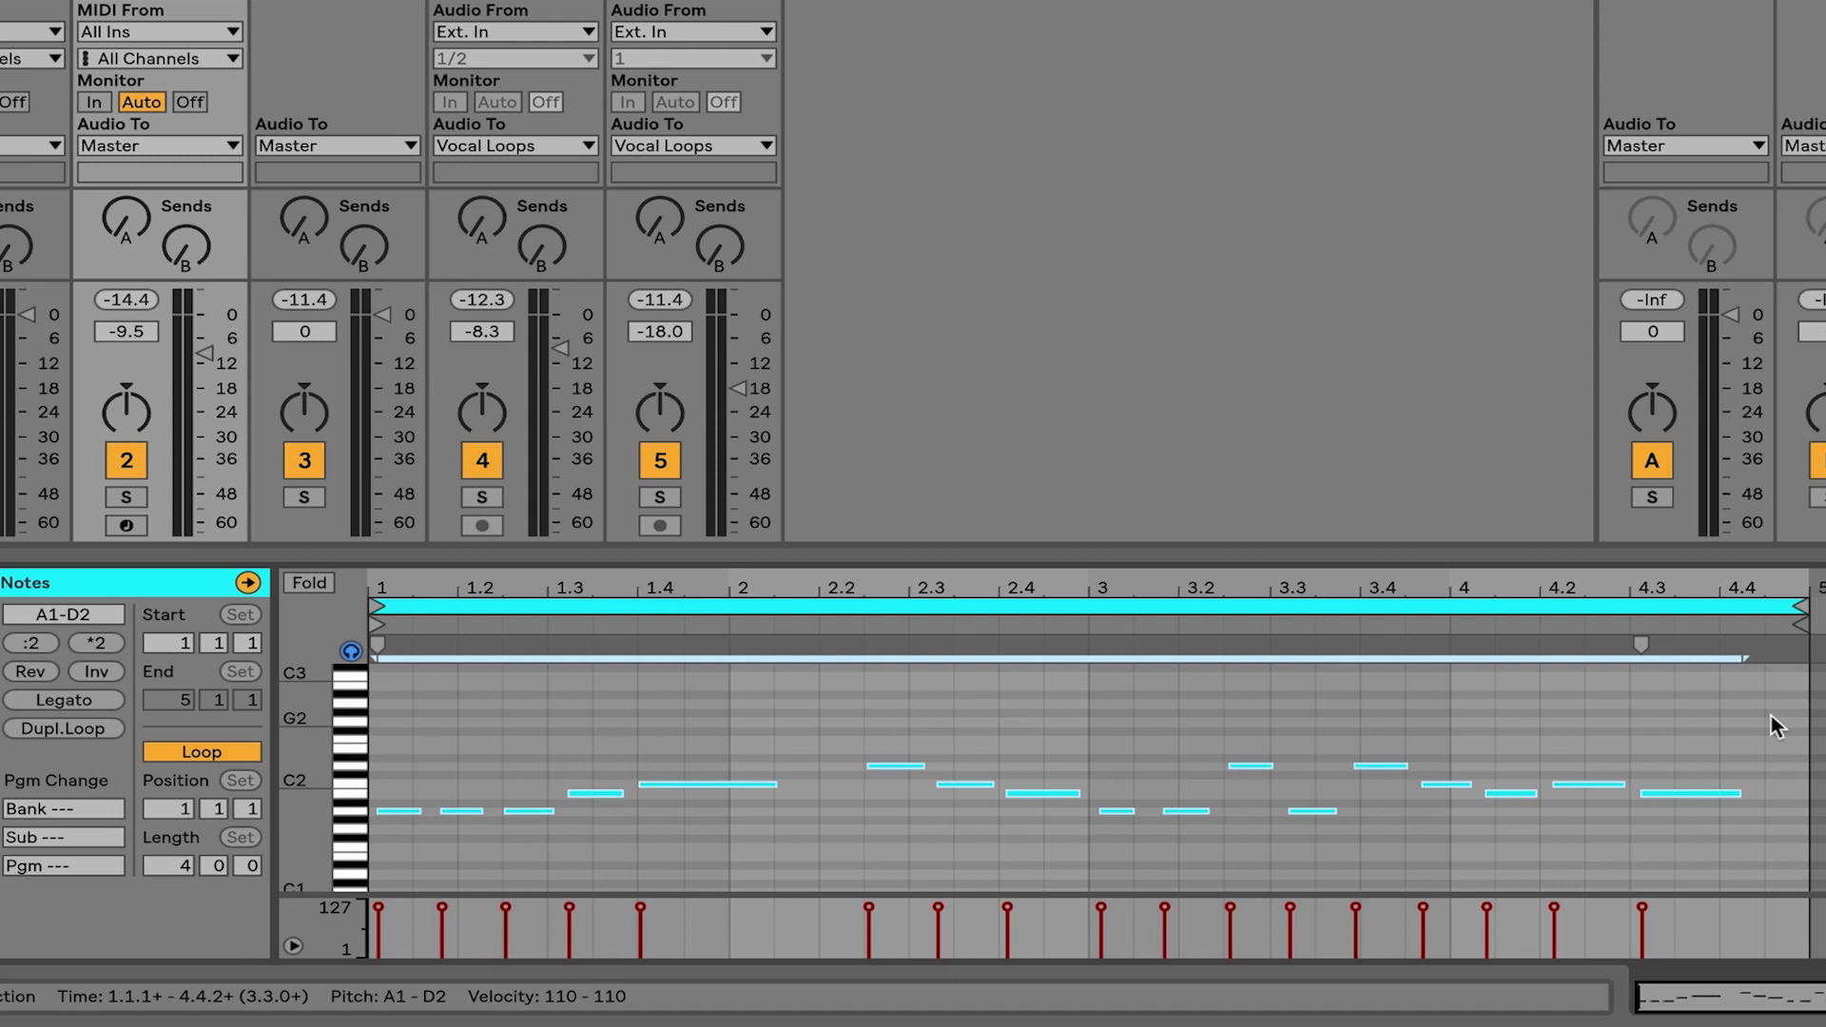
mouse_move(1687, 731)
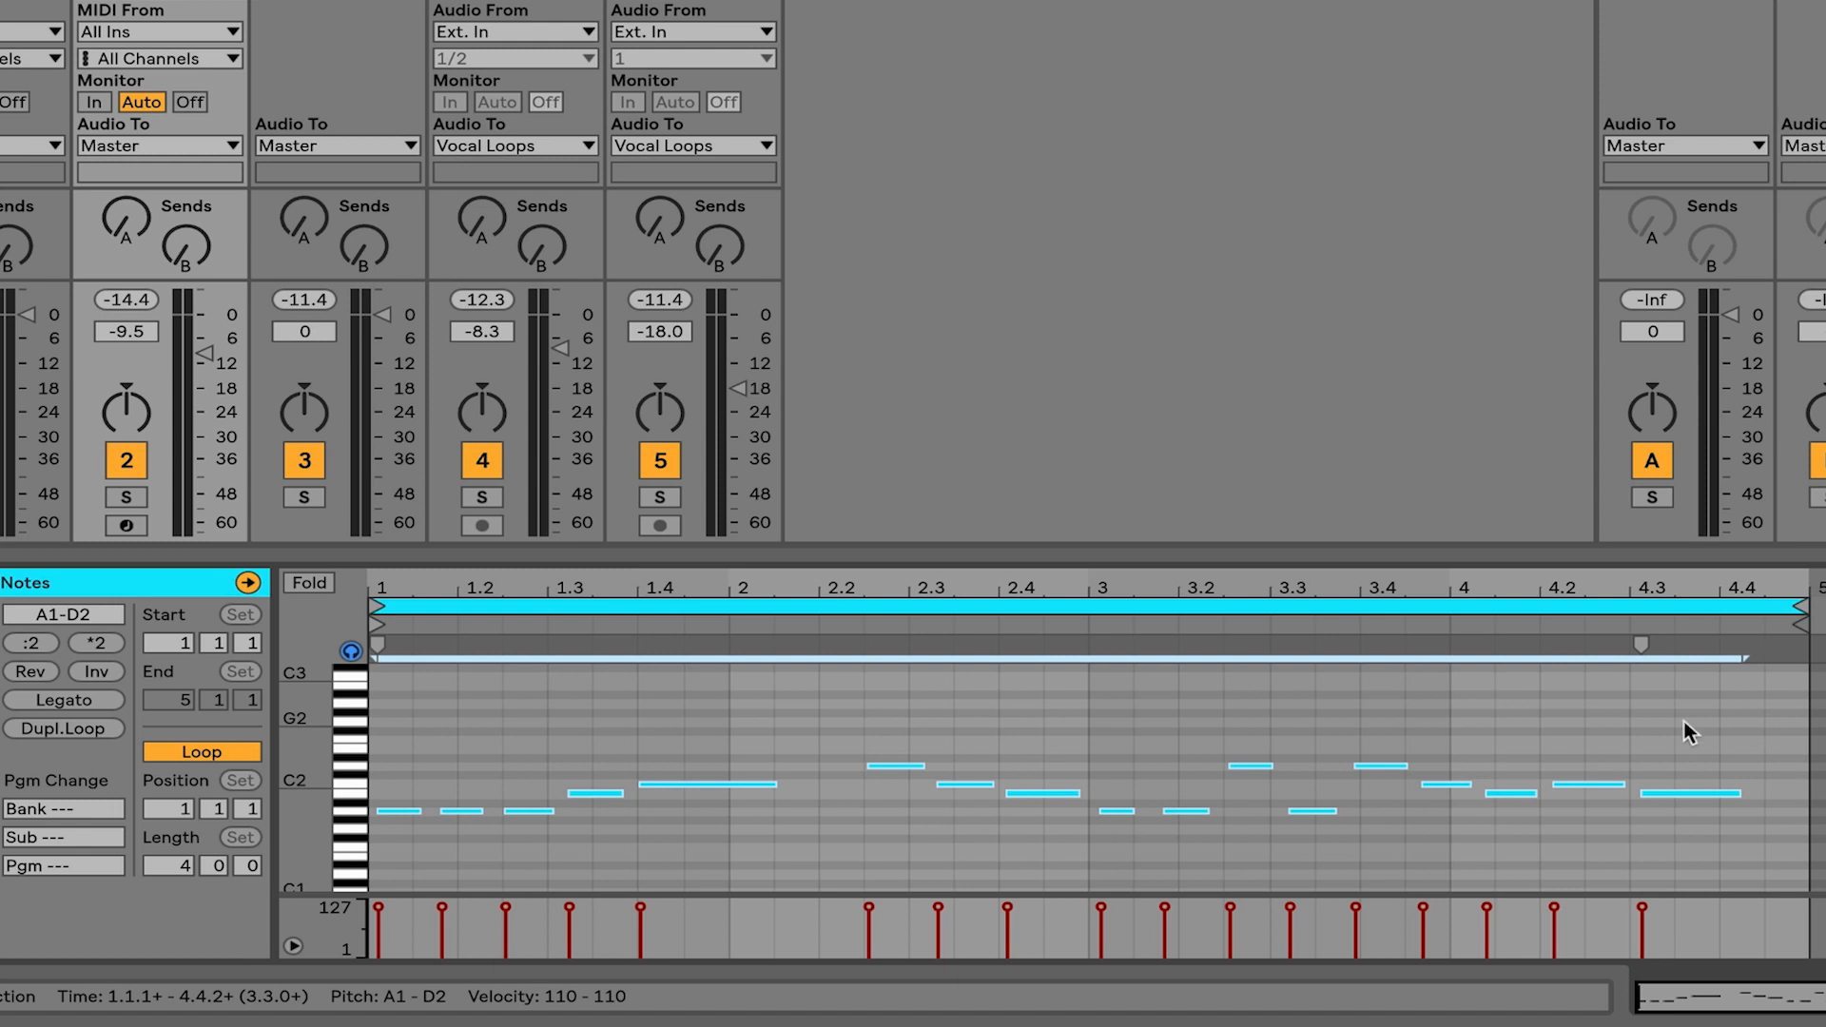